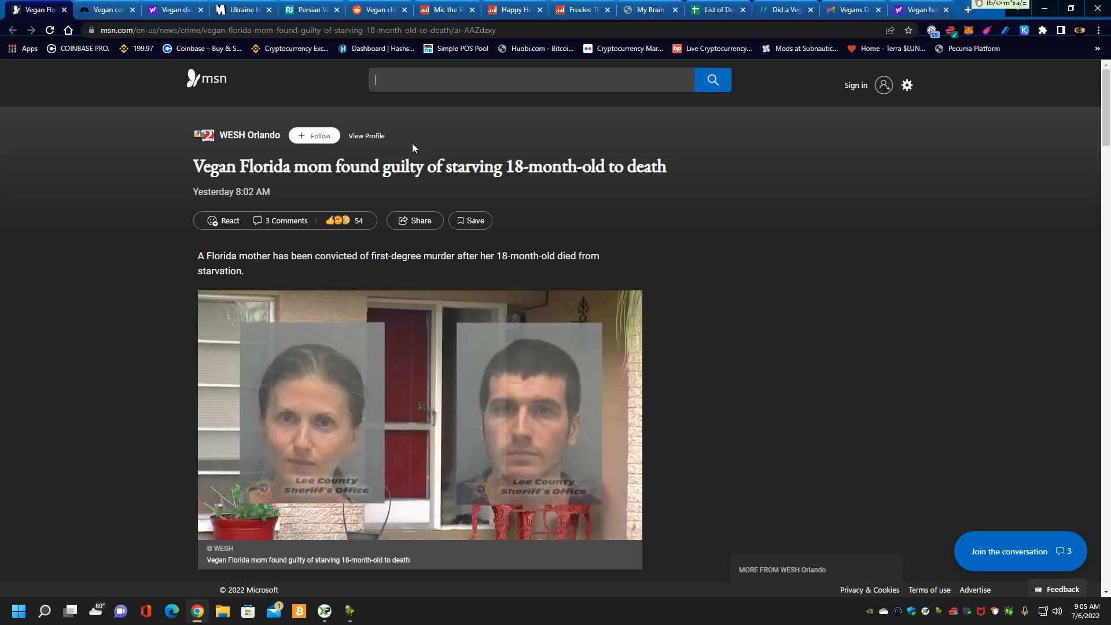
mouse_move(417, 151)
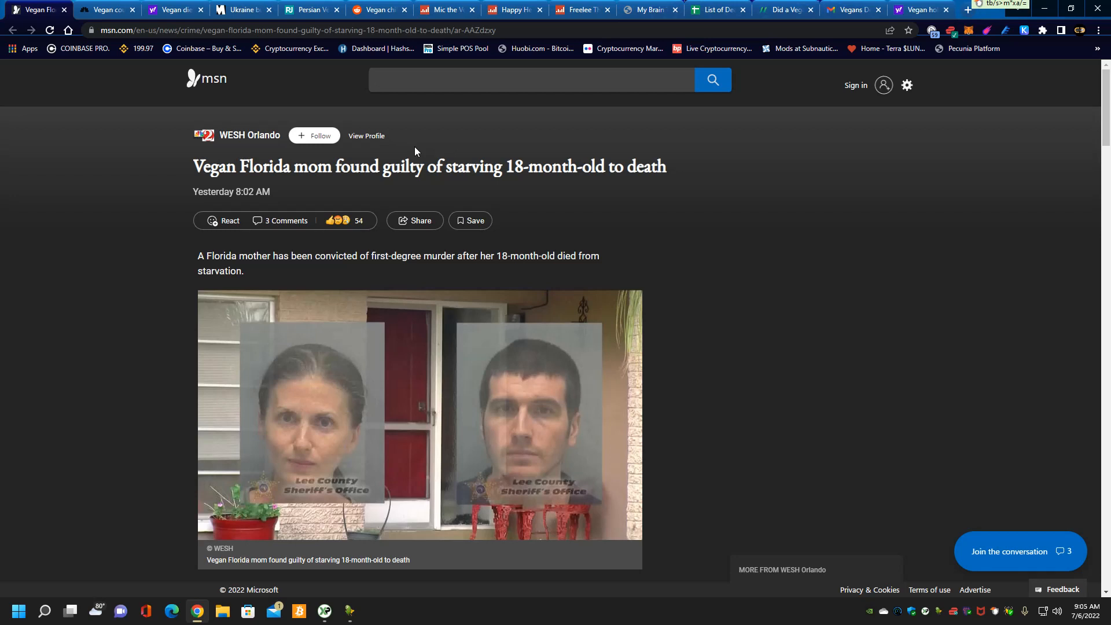
Step: Switch to the NBC News article on the vegan couple sentenced to life over their baby's death
left_click(531, 80)
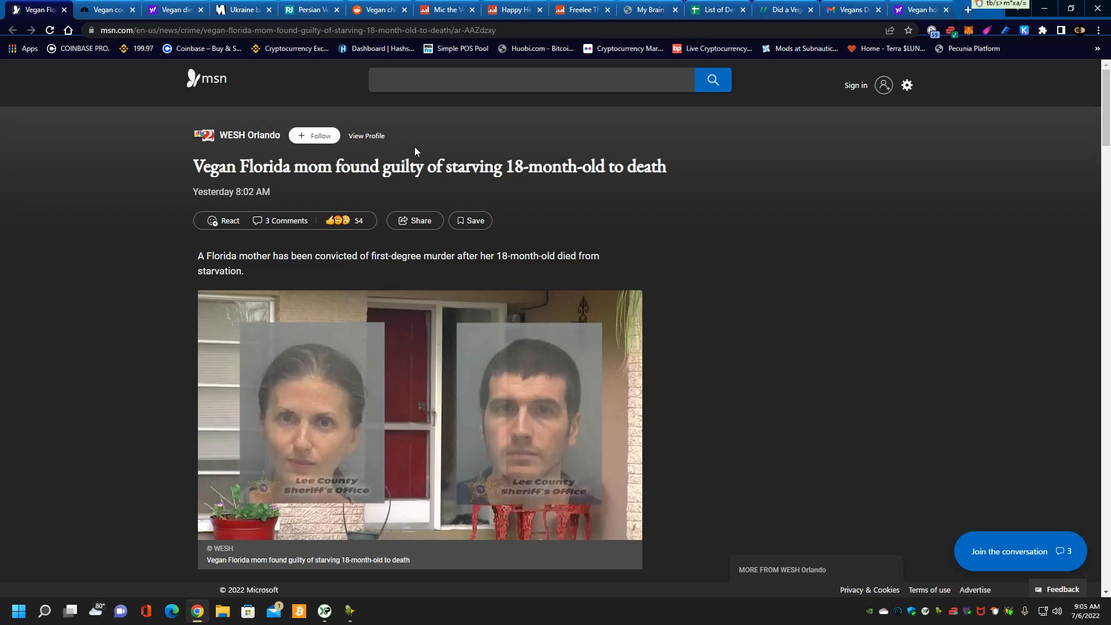
mouse_move(551, 447)
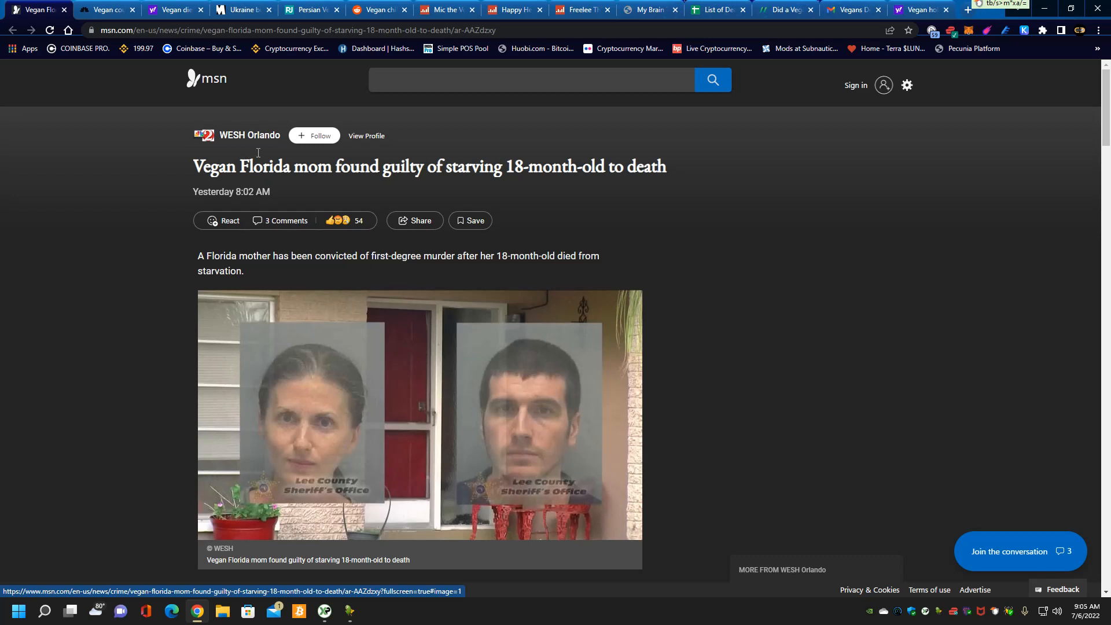
mouse_move(654, 227)
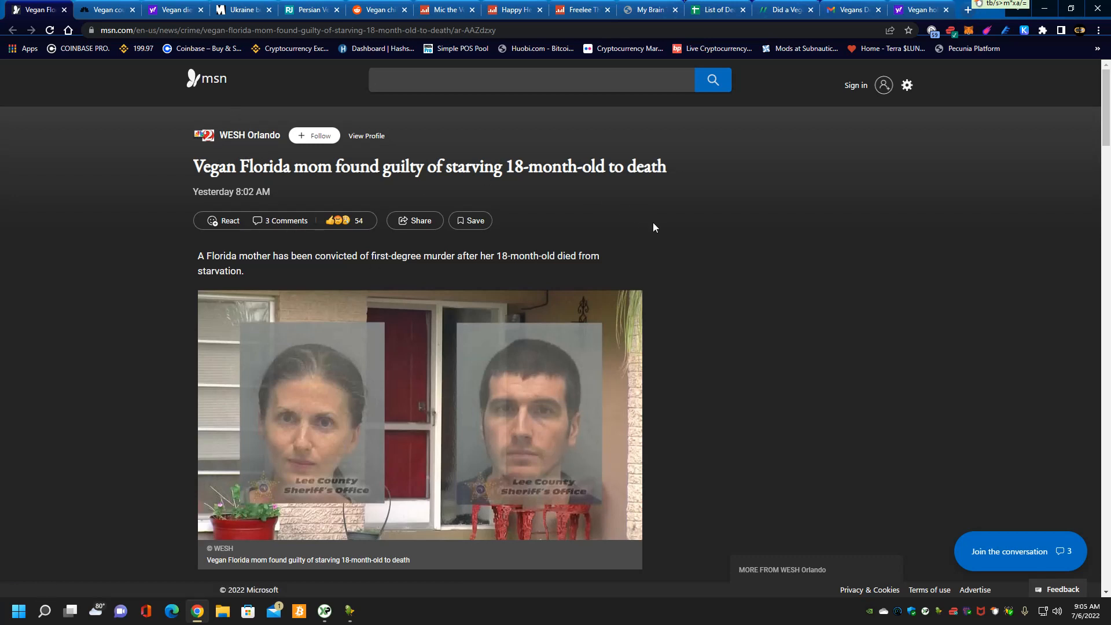
mouse_move(63, 18)
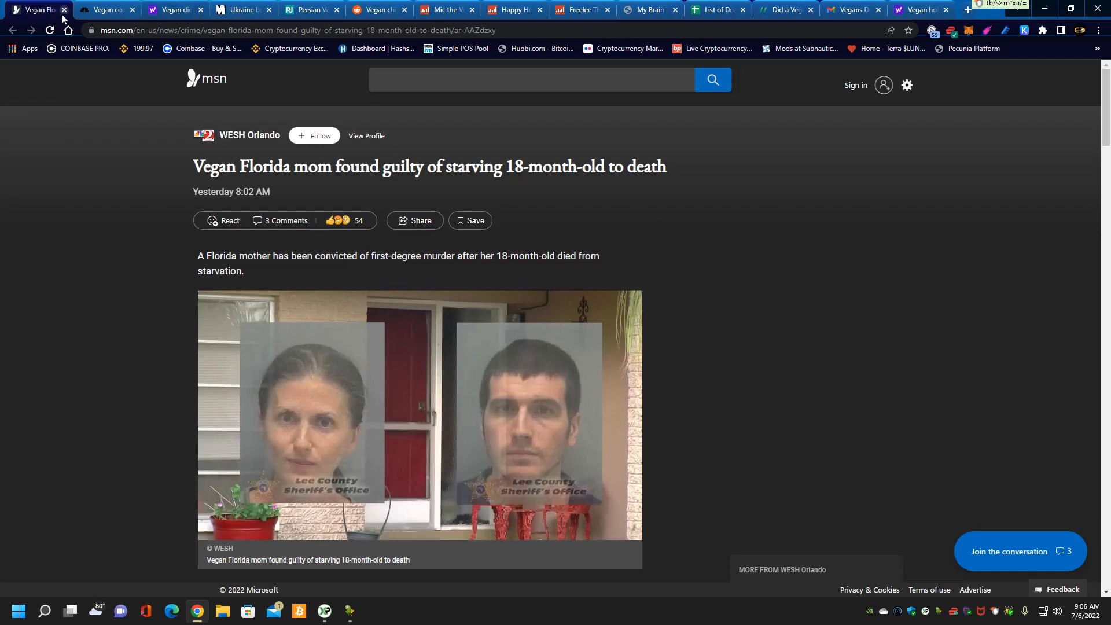
left_click(113, 9)
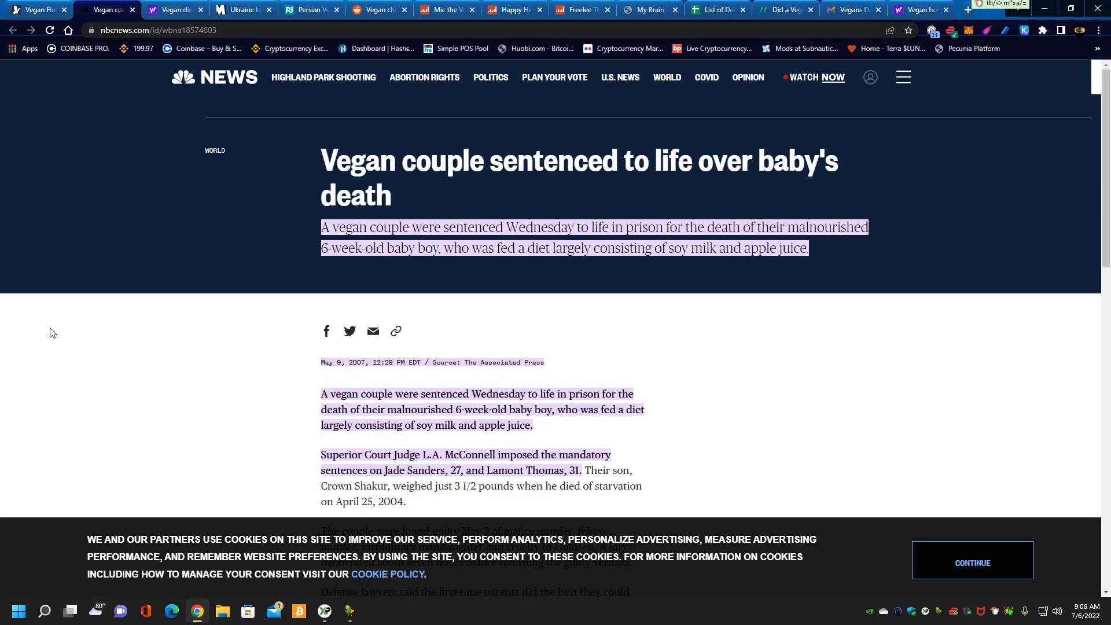
Step: Switch to the Yahoo results for 'Vegan diet destroyed my health' and skim down them
left_click(174, 11)
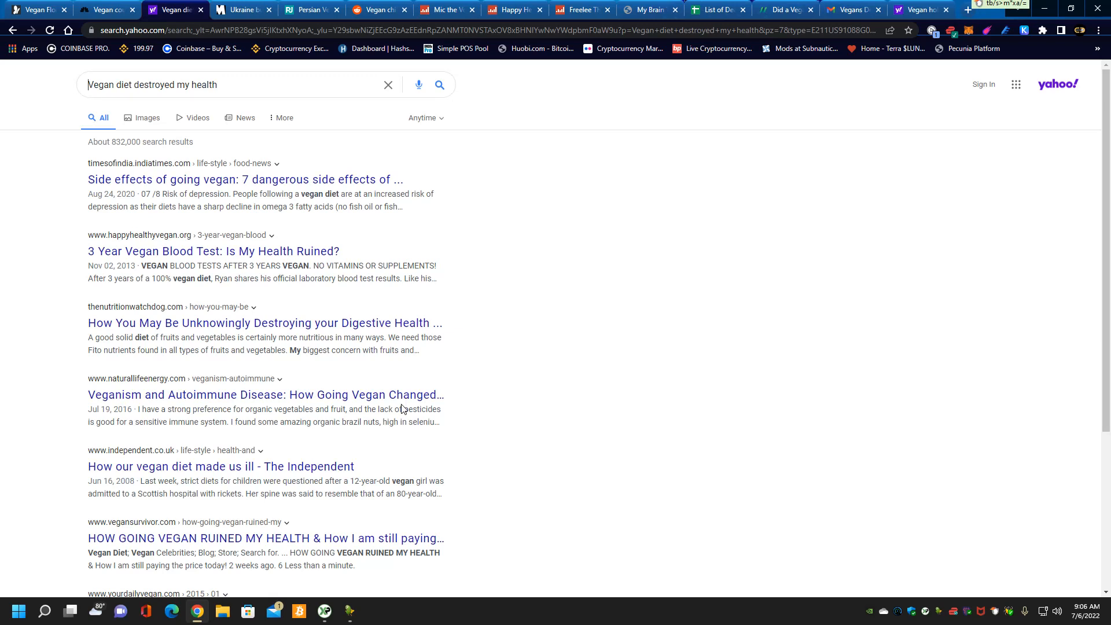
mouse_move(402, 373)
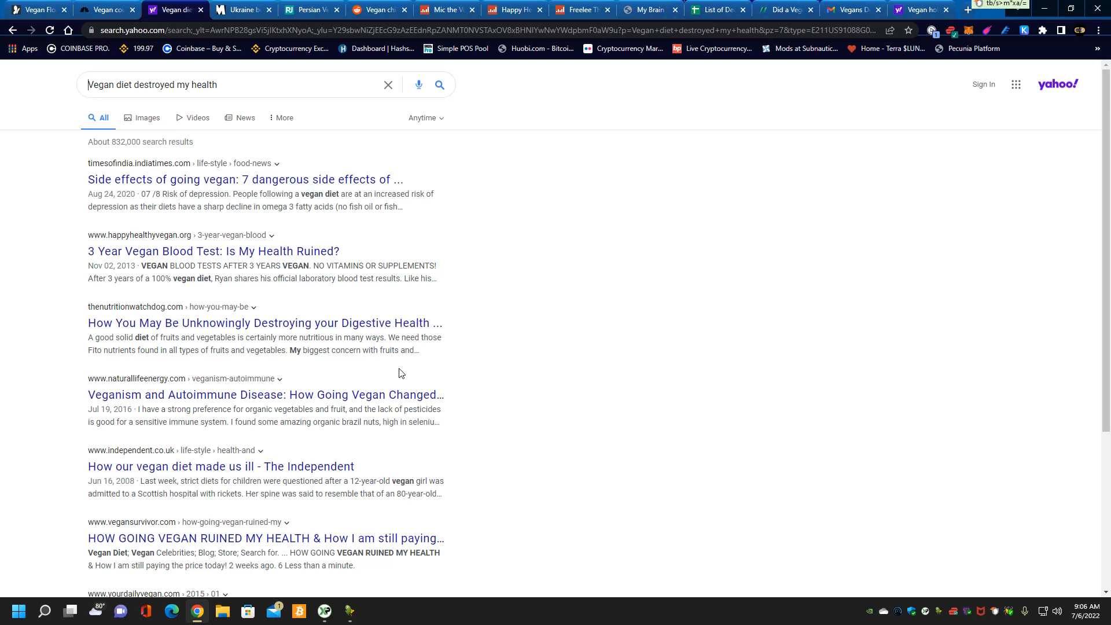
mouse_move(305, 172)
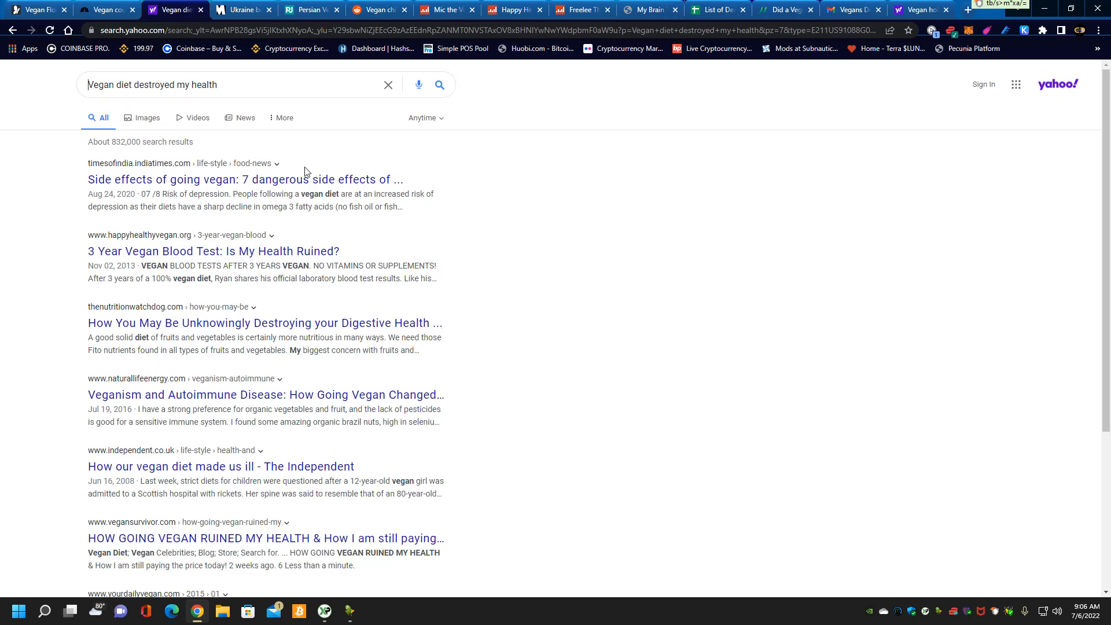
scroll("down", 3)
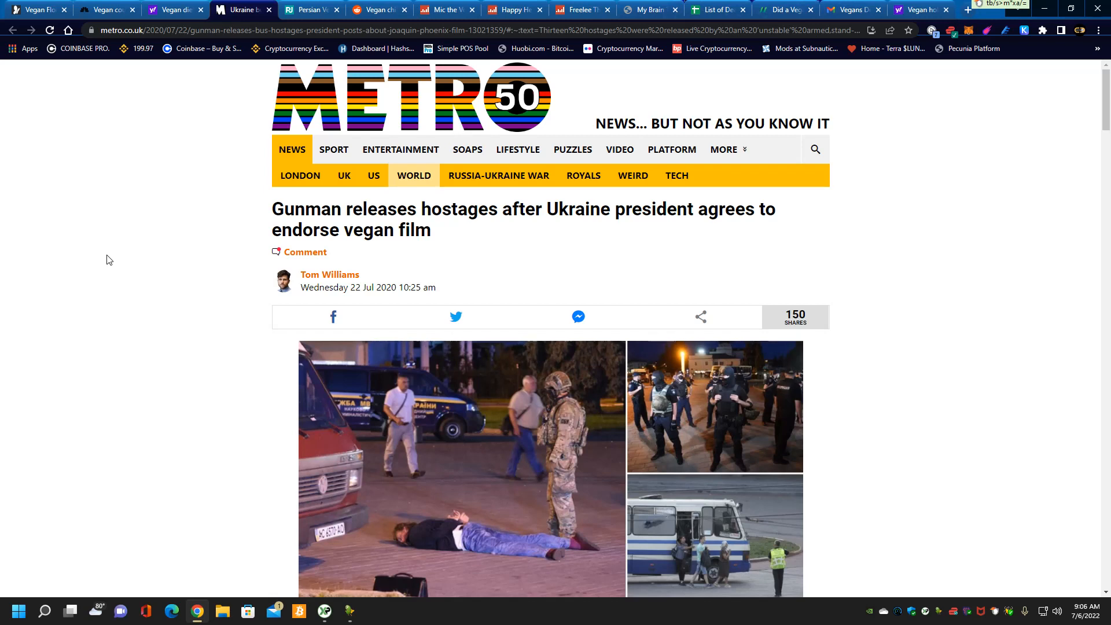
mouse_move(234, 52)
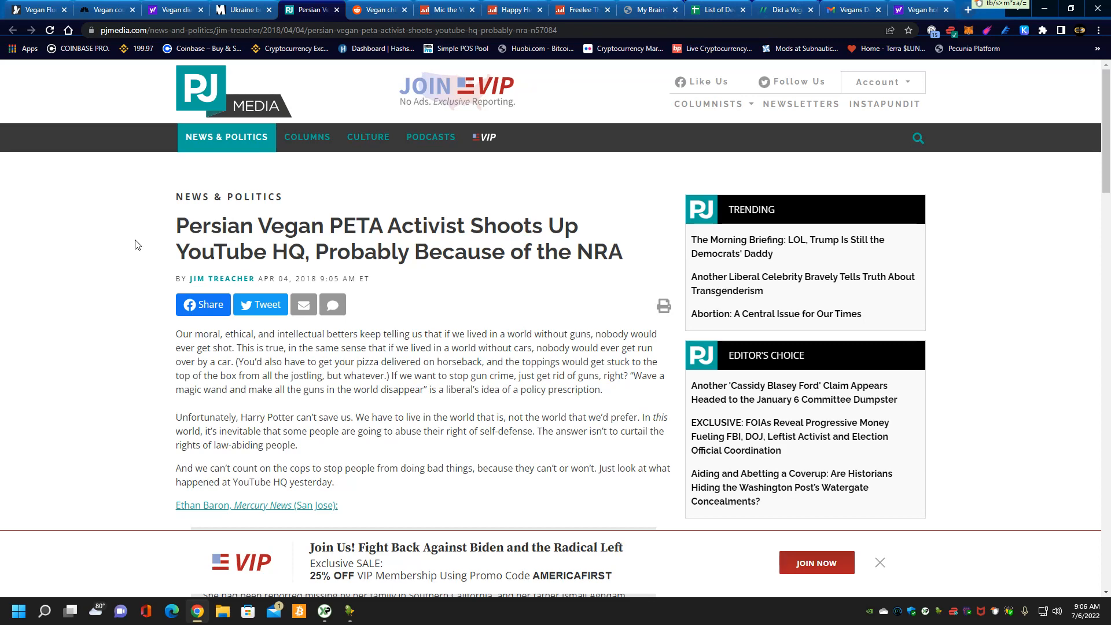
Step: View the PJ Media Persian vegan PETA activist article, then move to the next tab
left_click(380, 9)
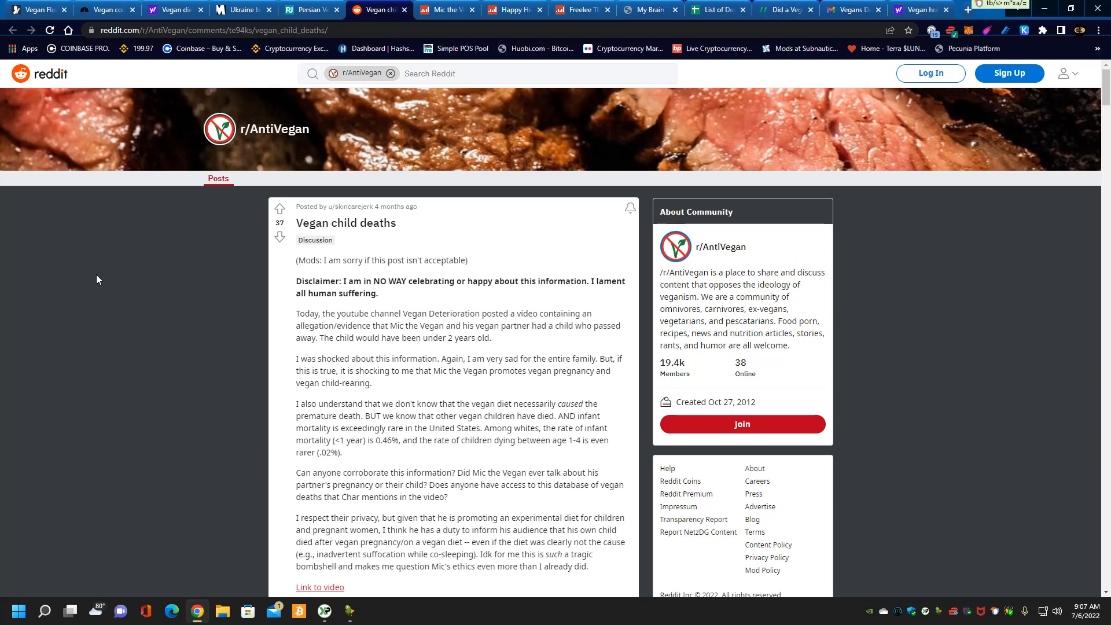
left_click(446, 9)
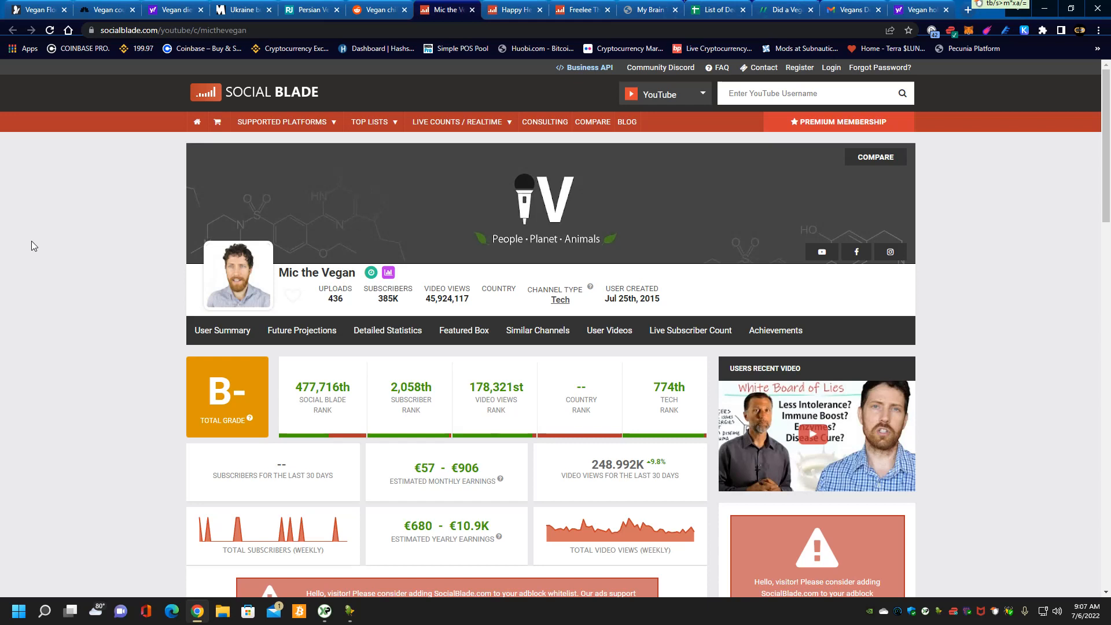
mouse_move(262, 493)
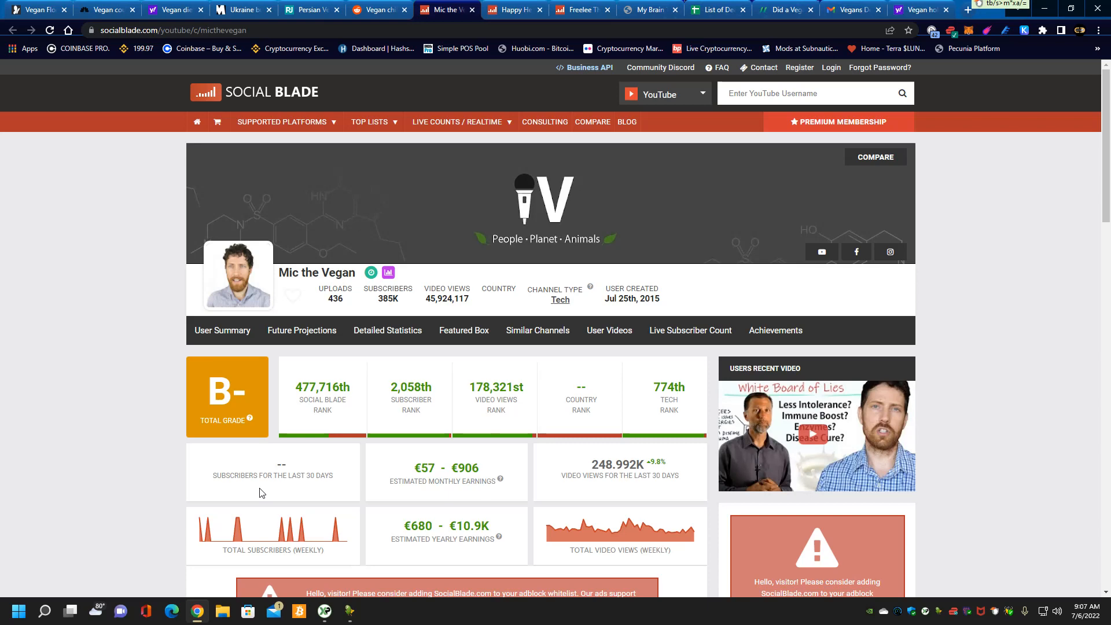
scroll("down", 3)
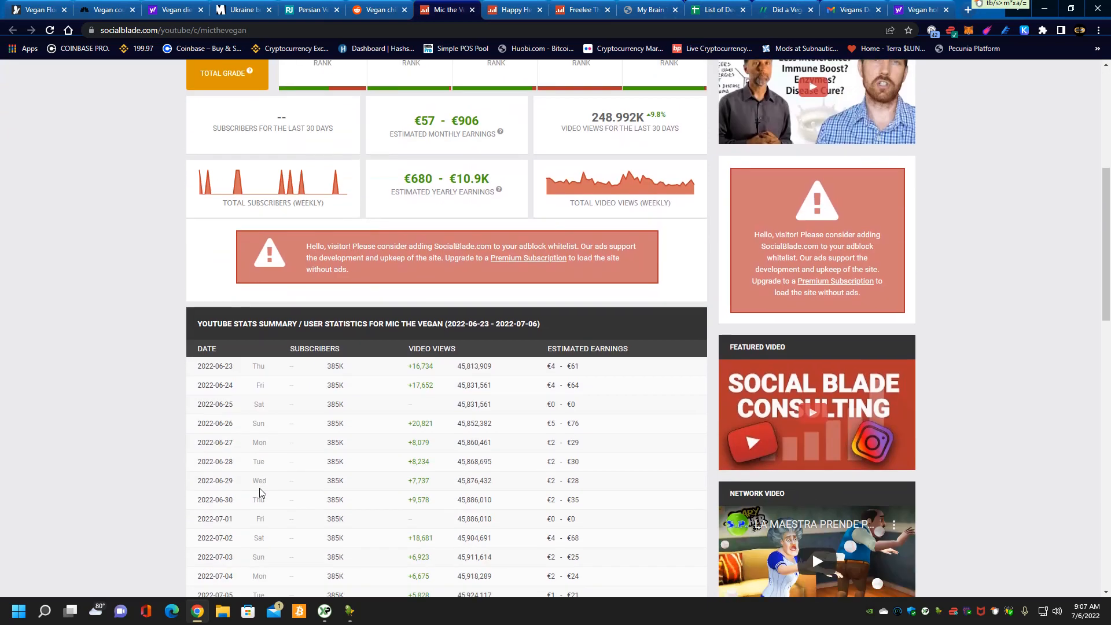
scroll("down", 3)
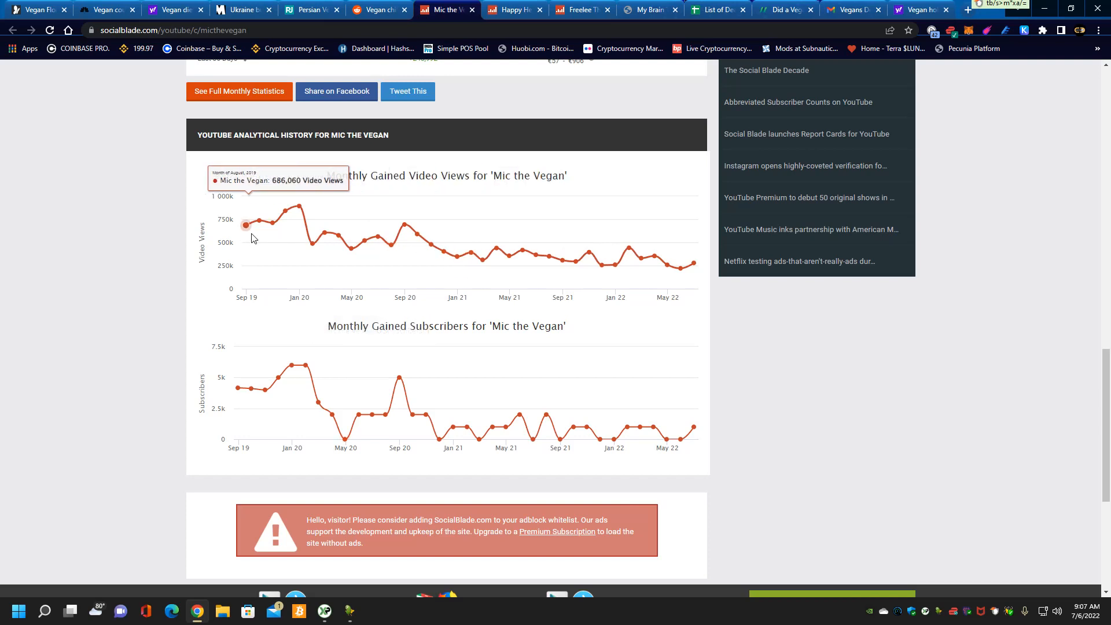
mouse_move(582, 257)
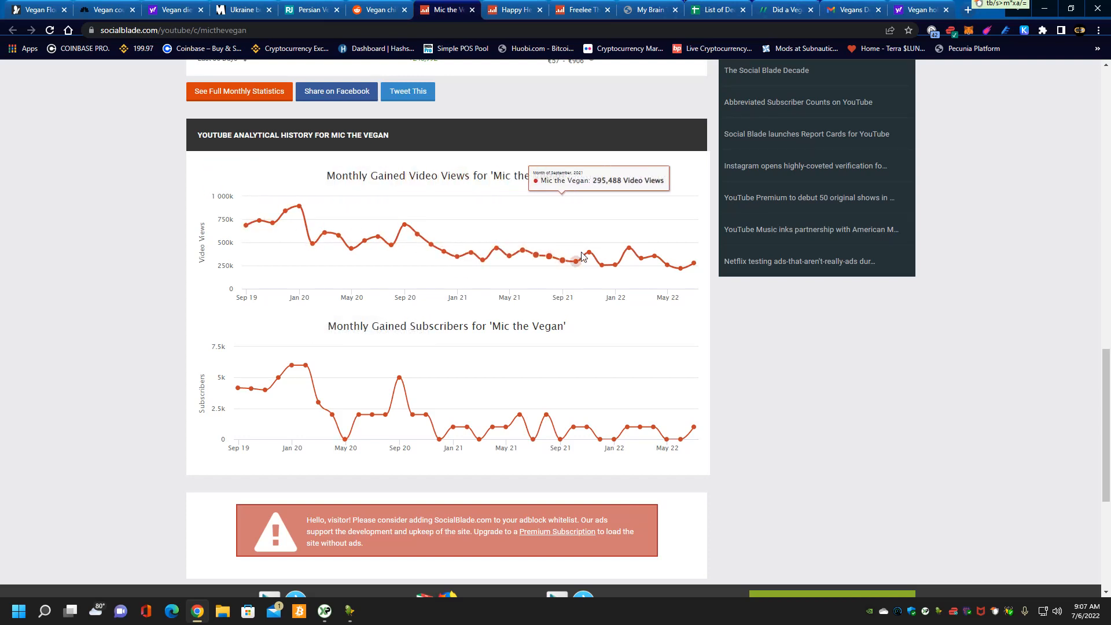
mouse_move(424, 414)
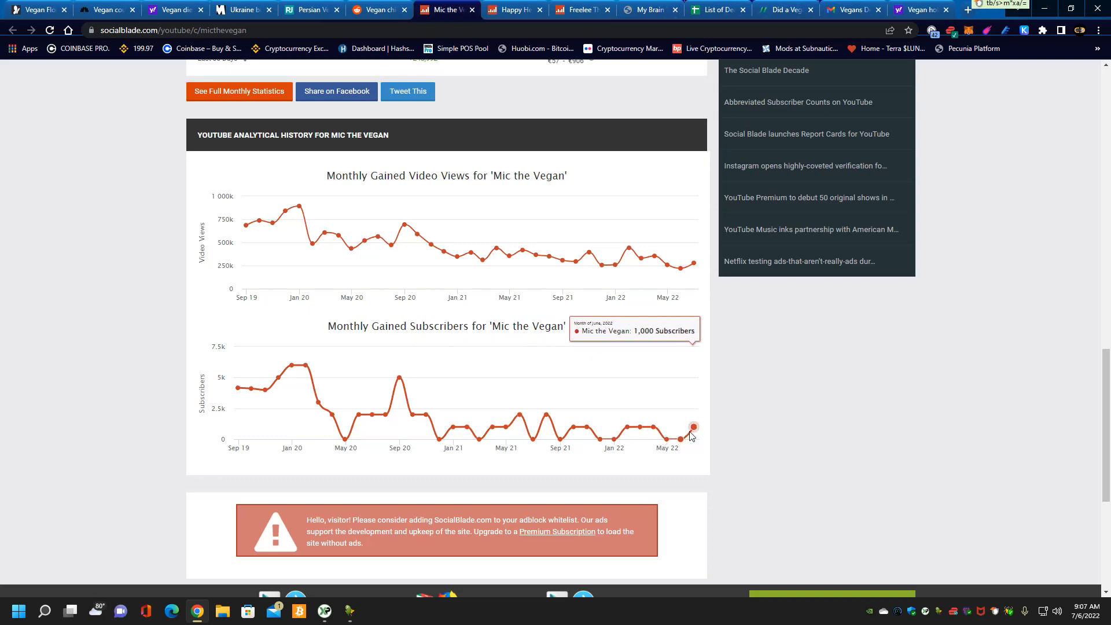
mouse_move(535, 412)
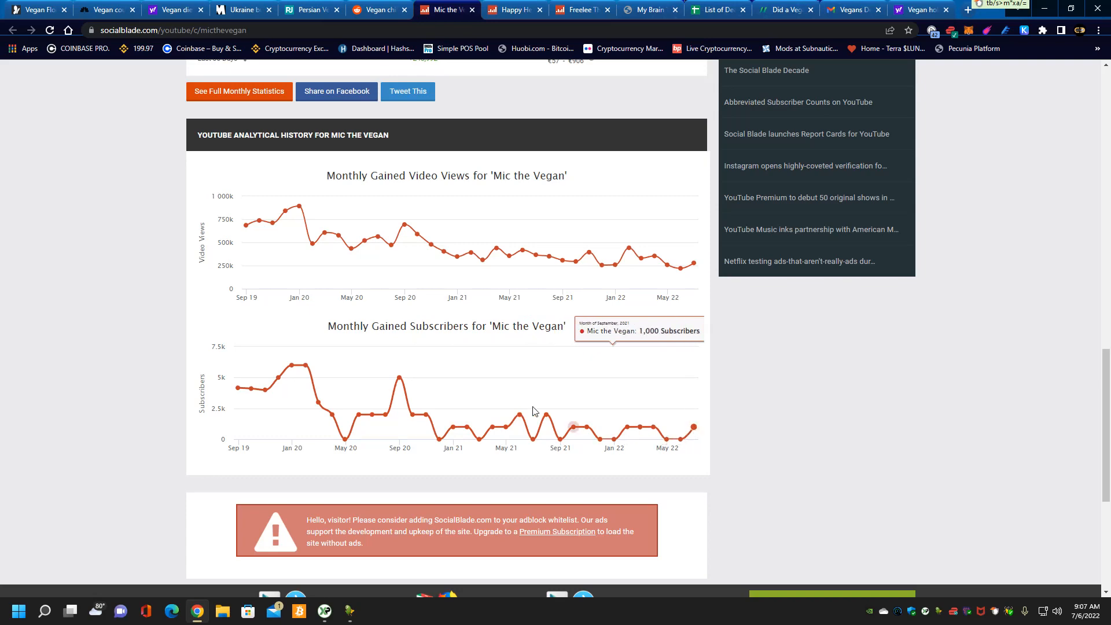
scroll("up", 3)
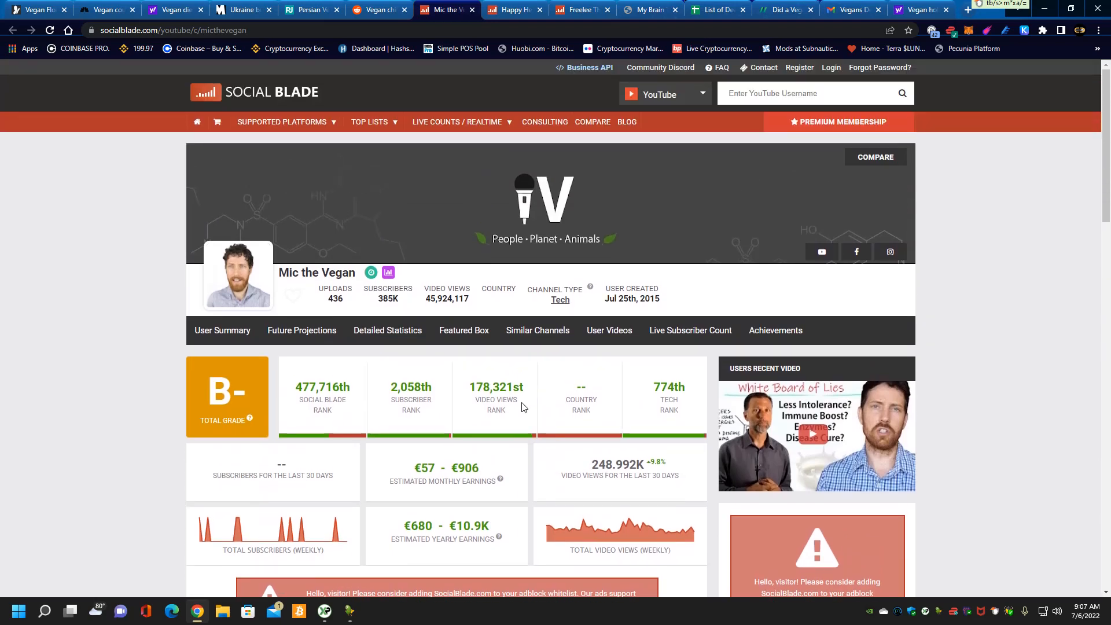
mouse_move(63, 375)
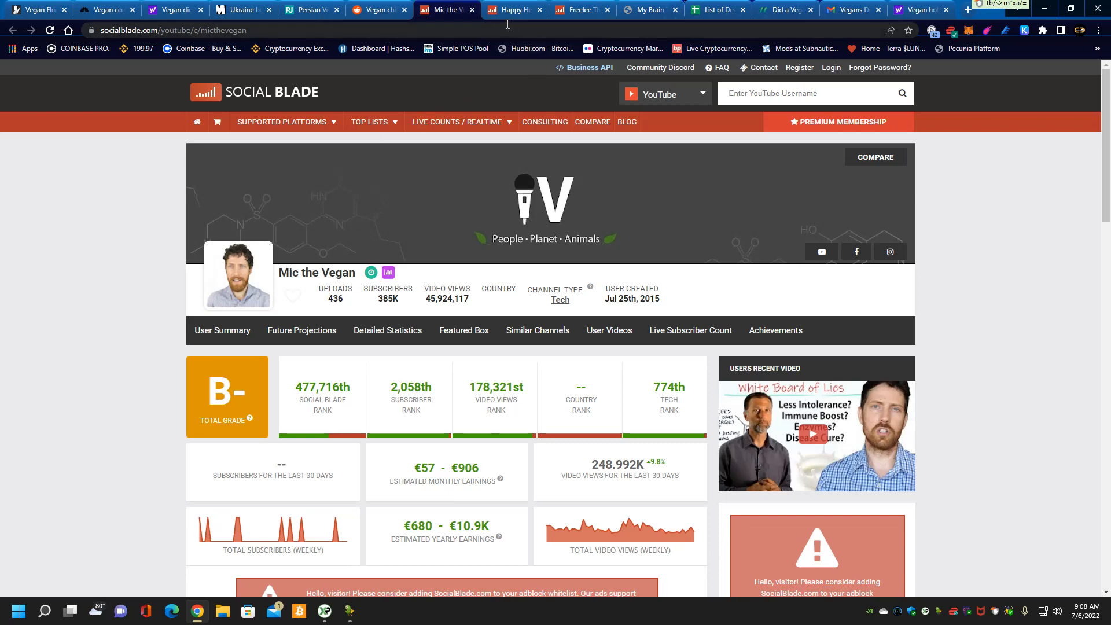
left_click(514, 10)
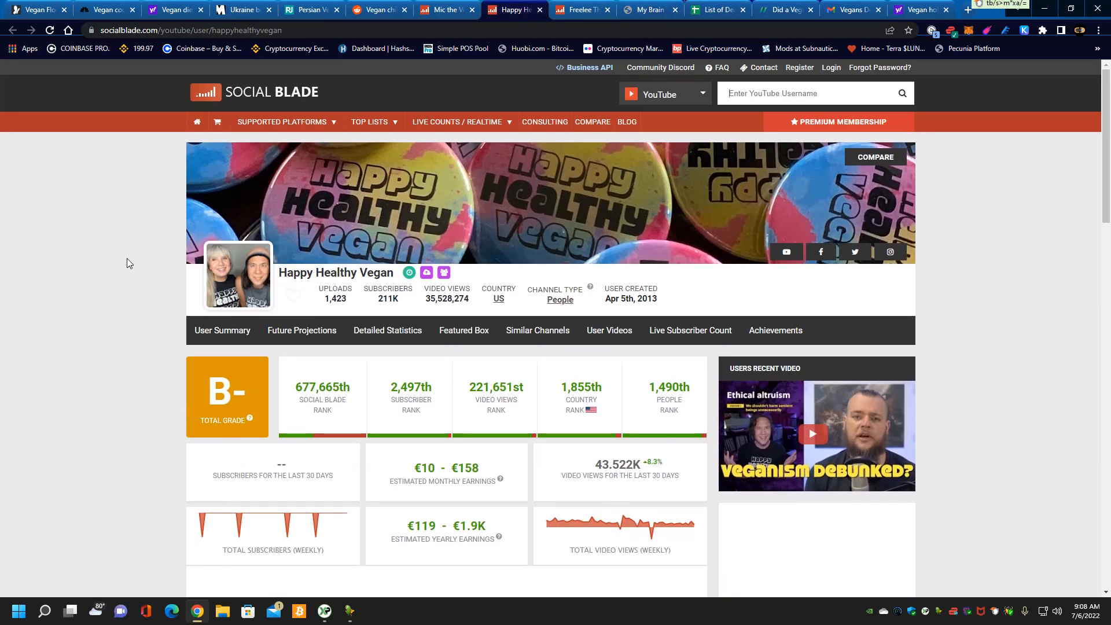
scroll("down", 3)
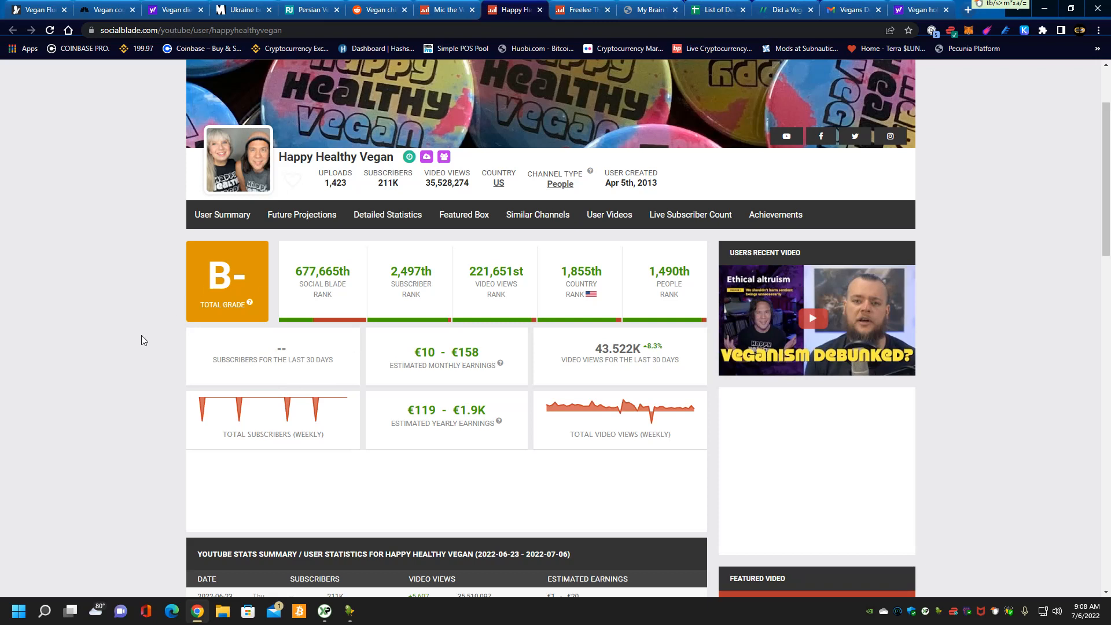
mouse_move(331, 359)
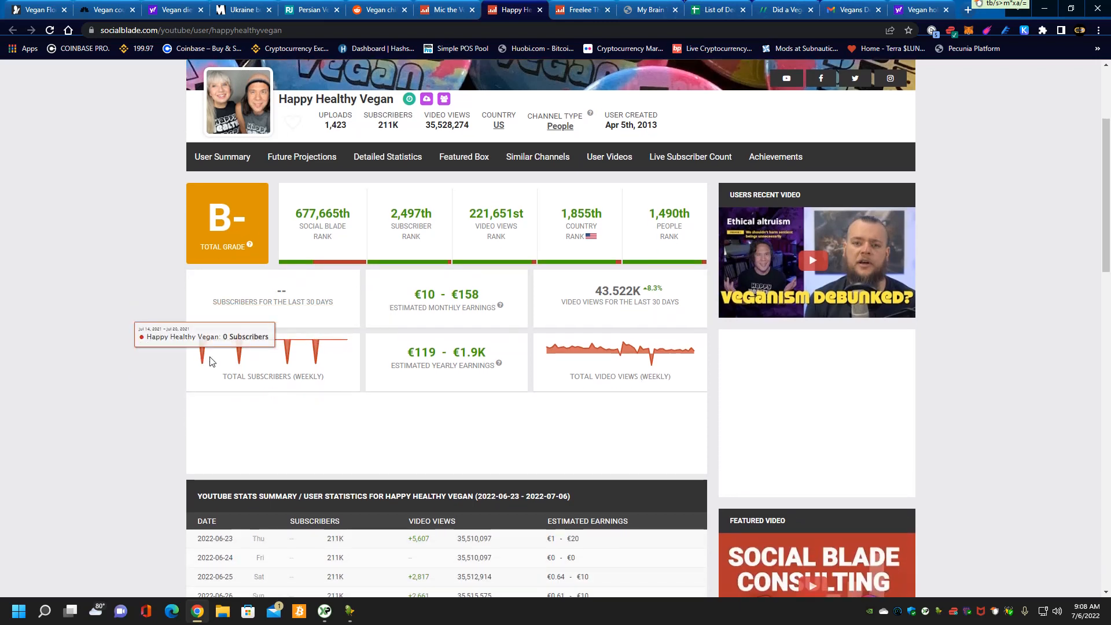
scroll("down", 3)
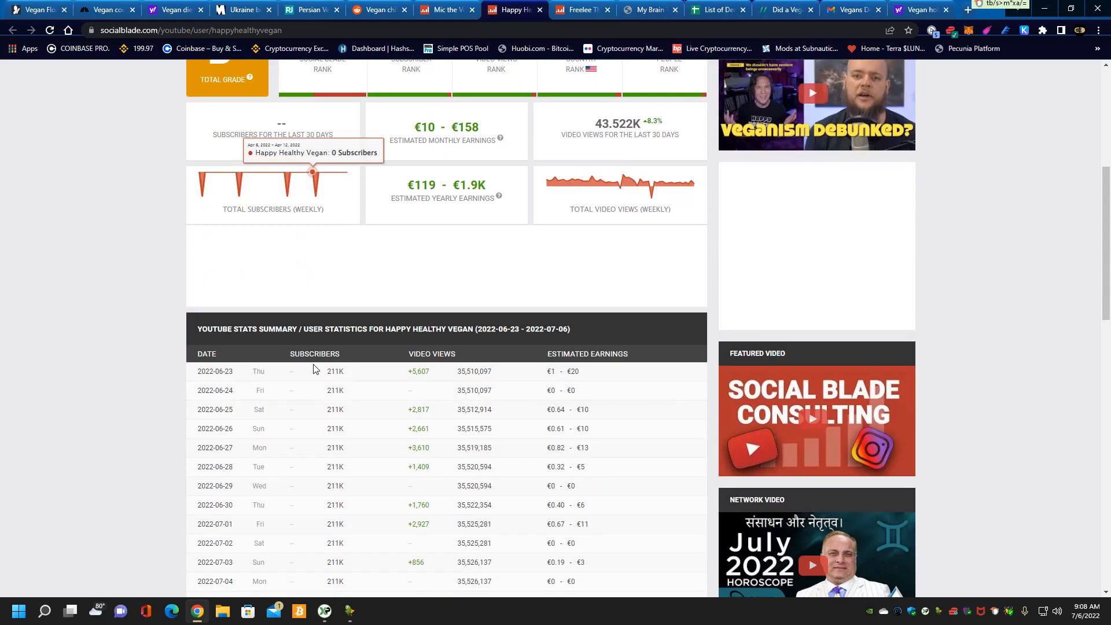
scroll("down", 3)
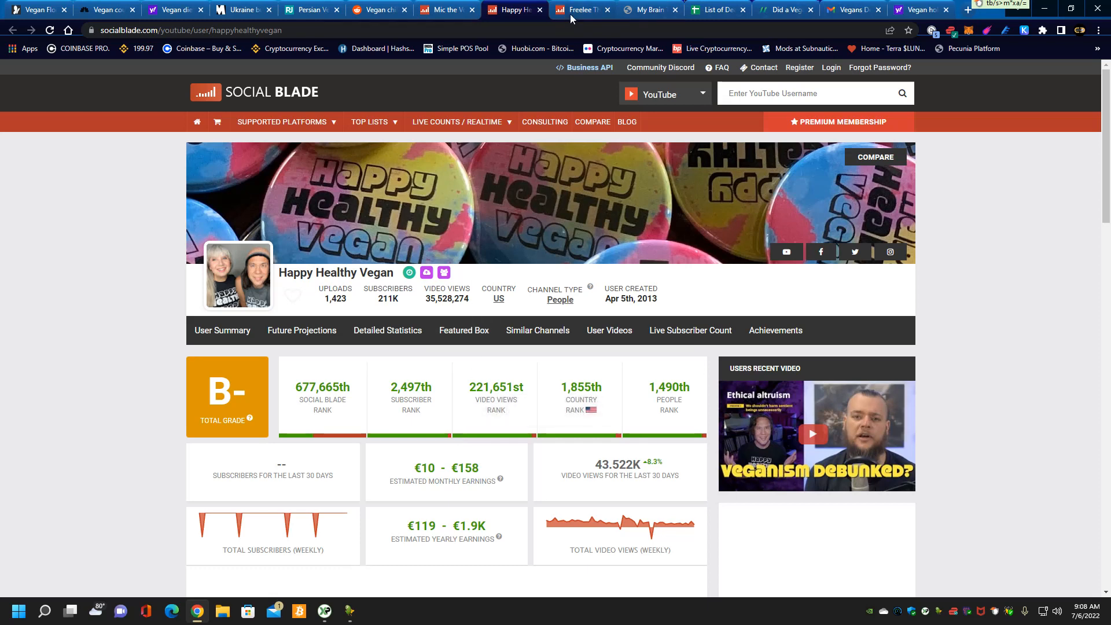
Step: Review Freelee The BananaGirl's Social Blade monthly charts and return to the channel summary
left_click(581, 10)
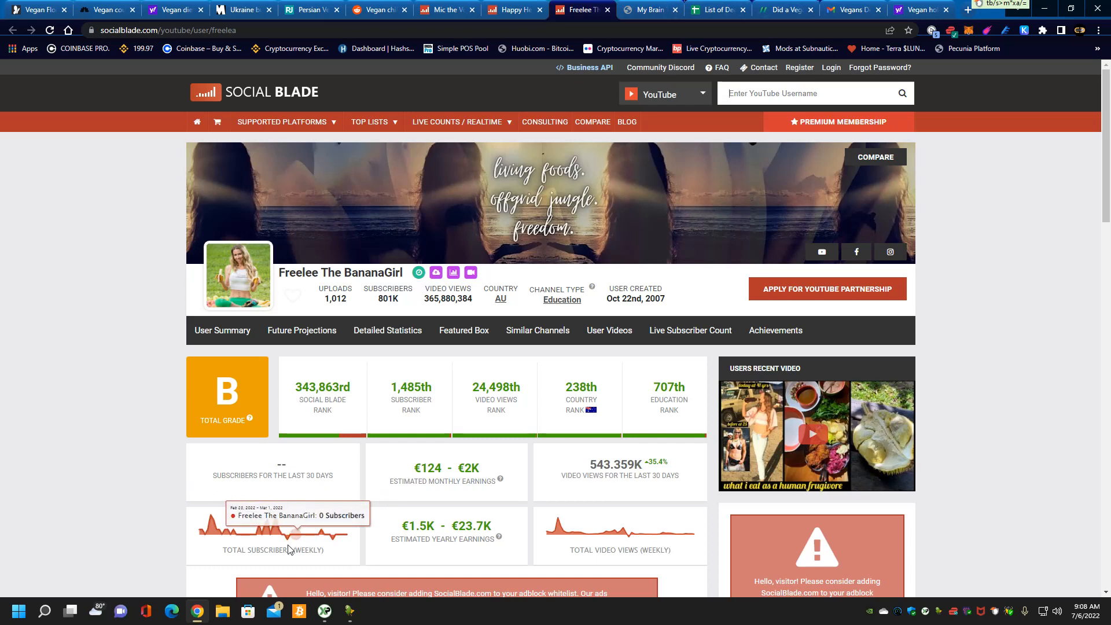
mouse_move(287, 539)
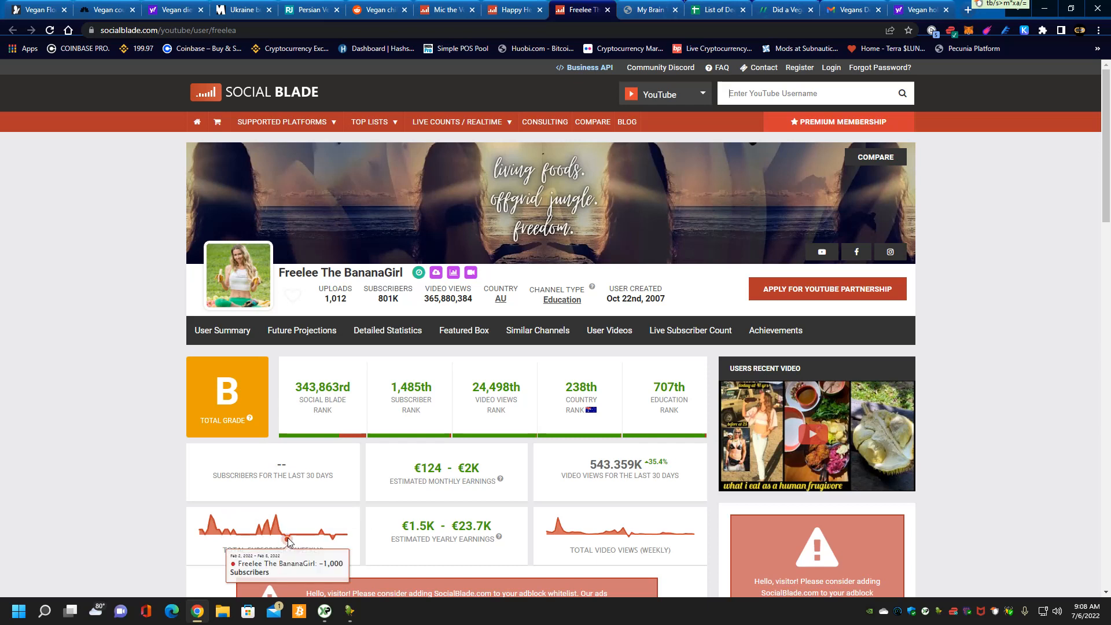
mouse_move(332, 544)
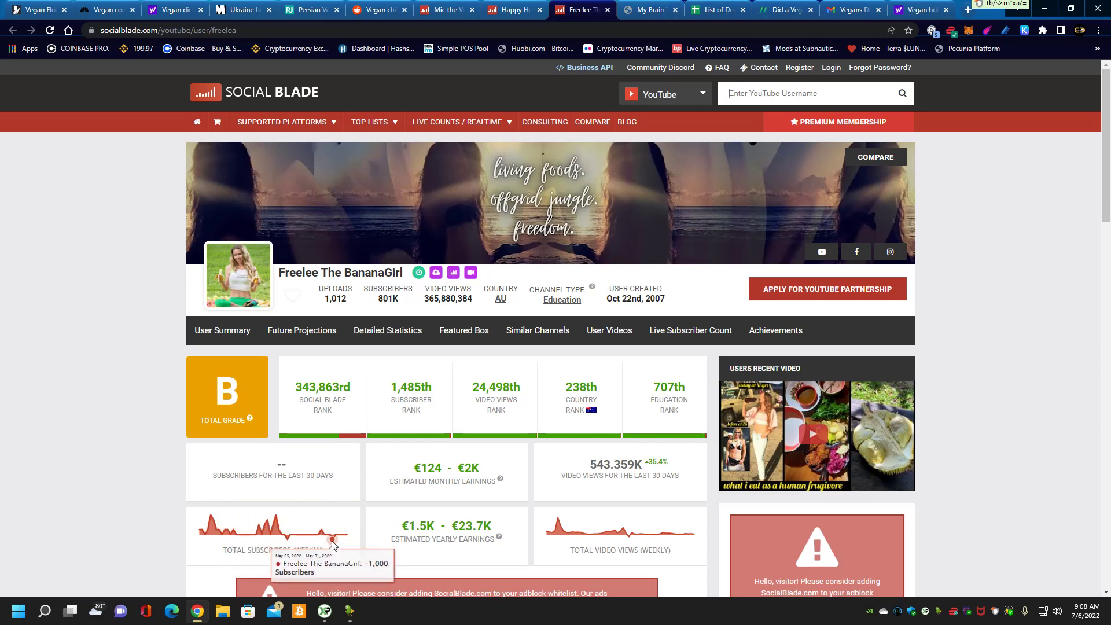
mouse_move(333, 535)
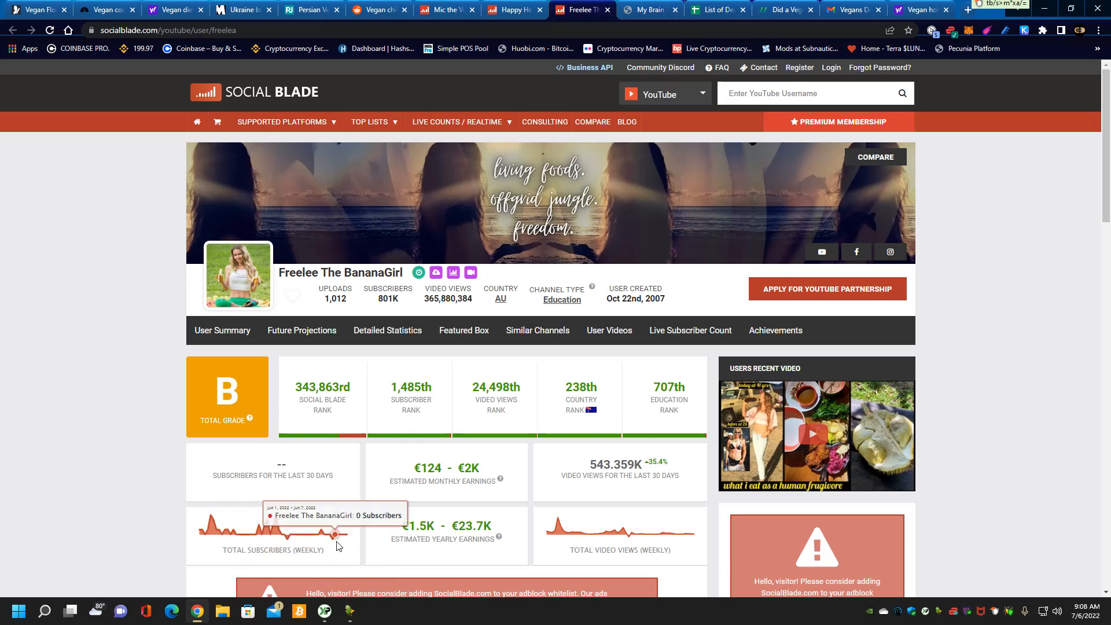
mouse_move(299, 540)
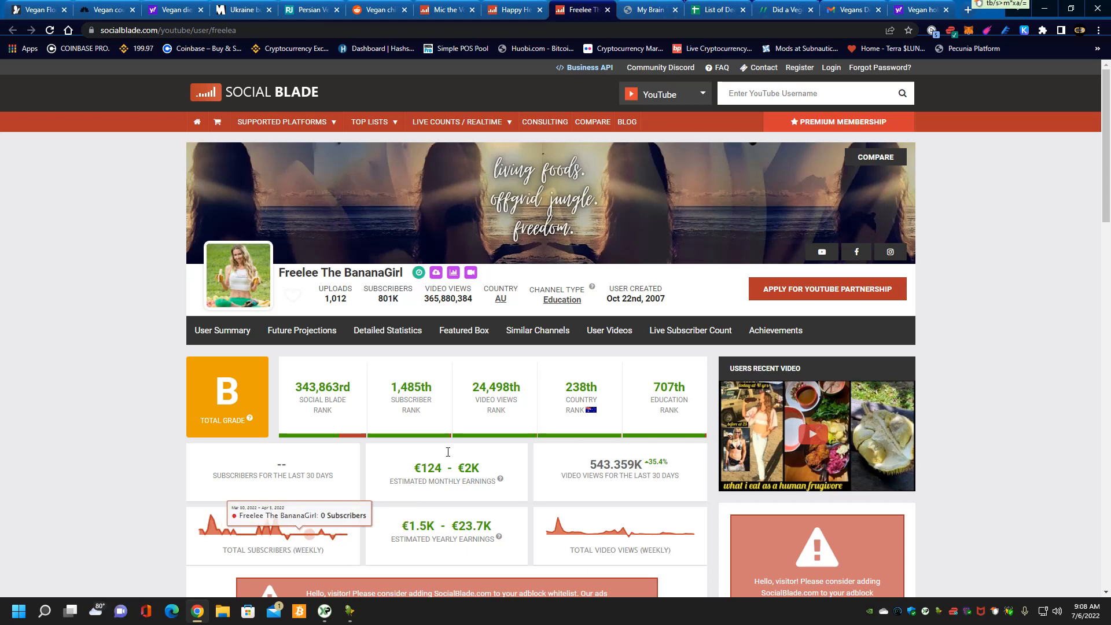
scroll("down", 3)
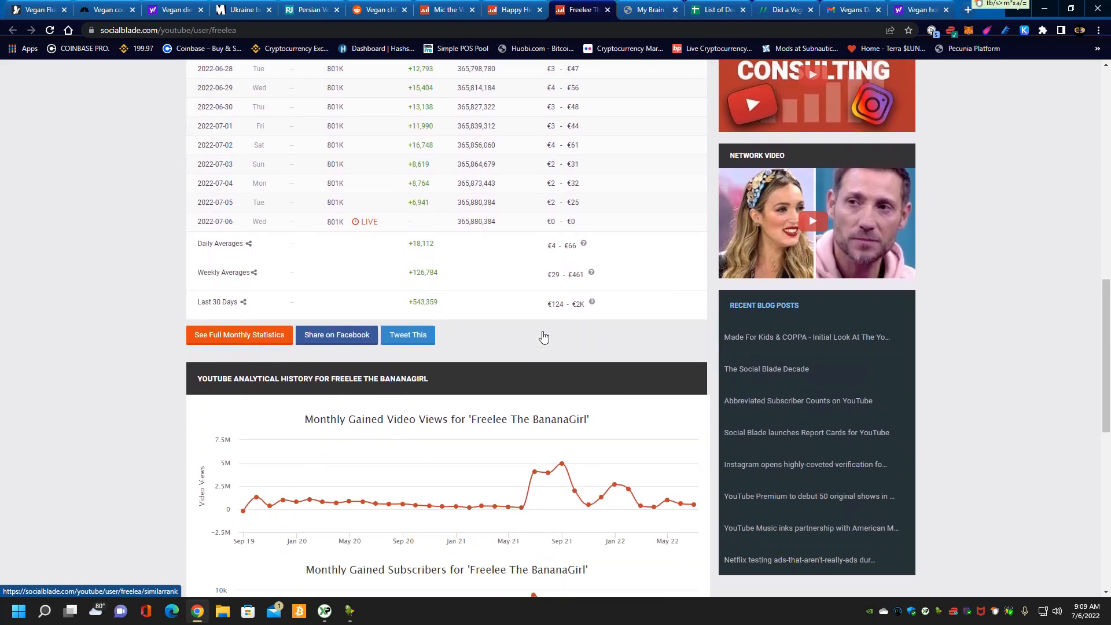
scroll("down", 3)
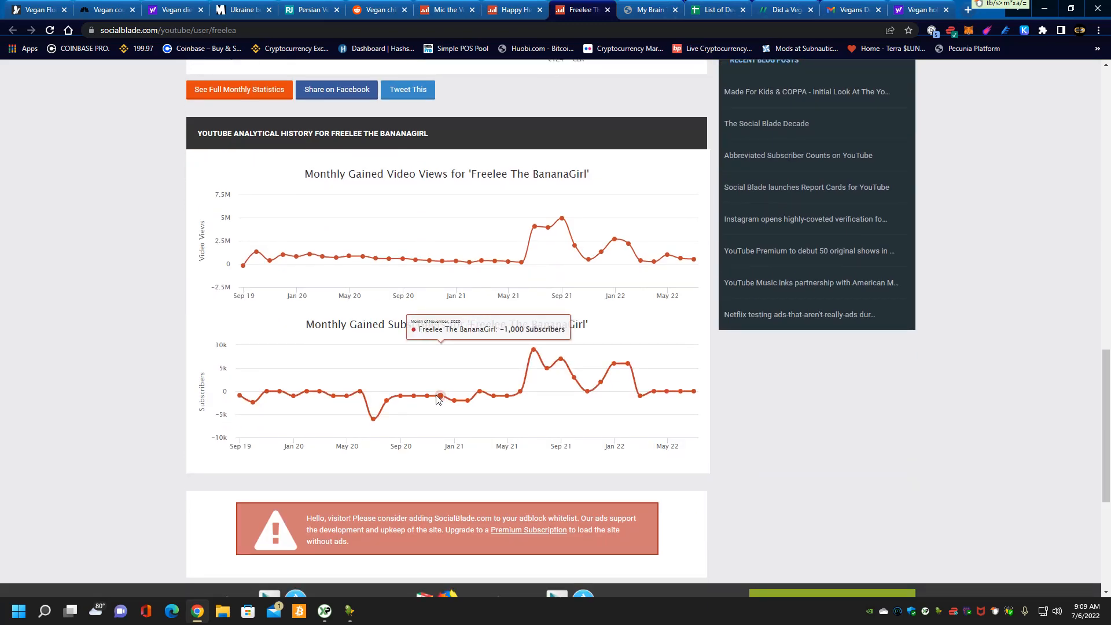
mouse_move(401, 430)
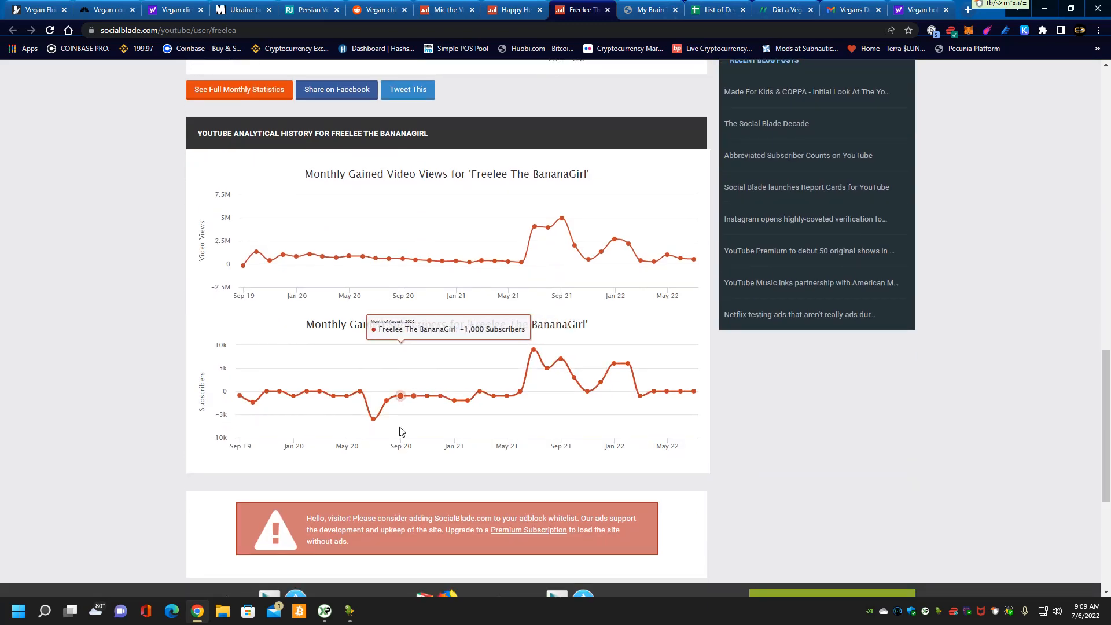
mouse_move(574, 377)
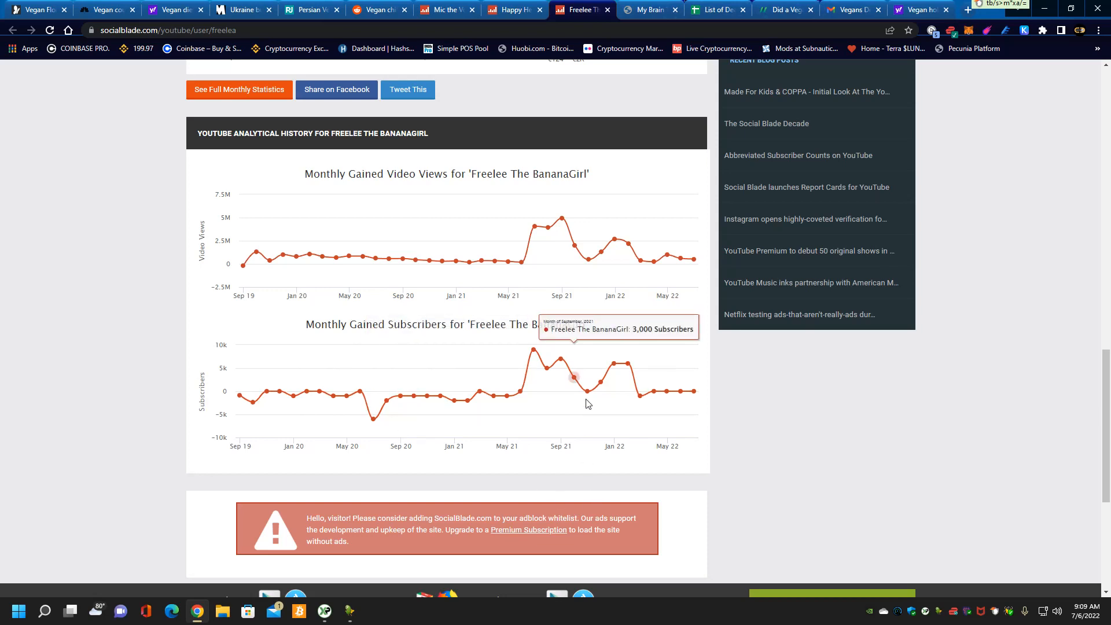
mouse_move(400, 395)
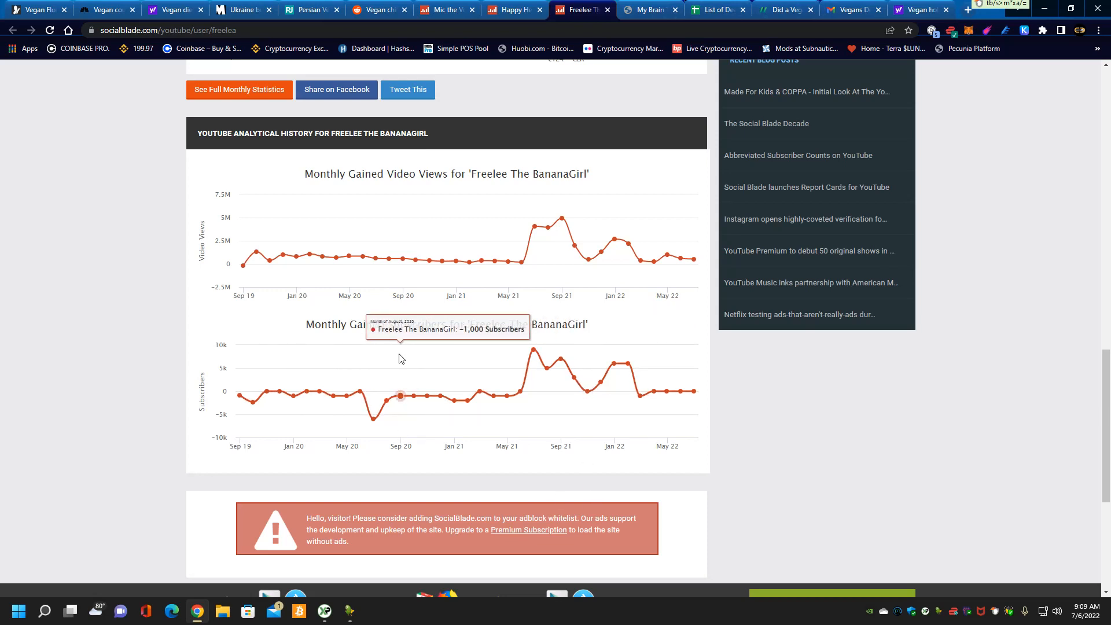
scroll("up", 3)
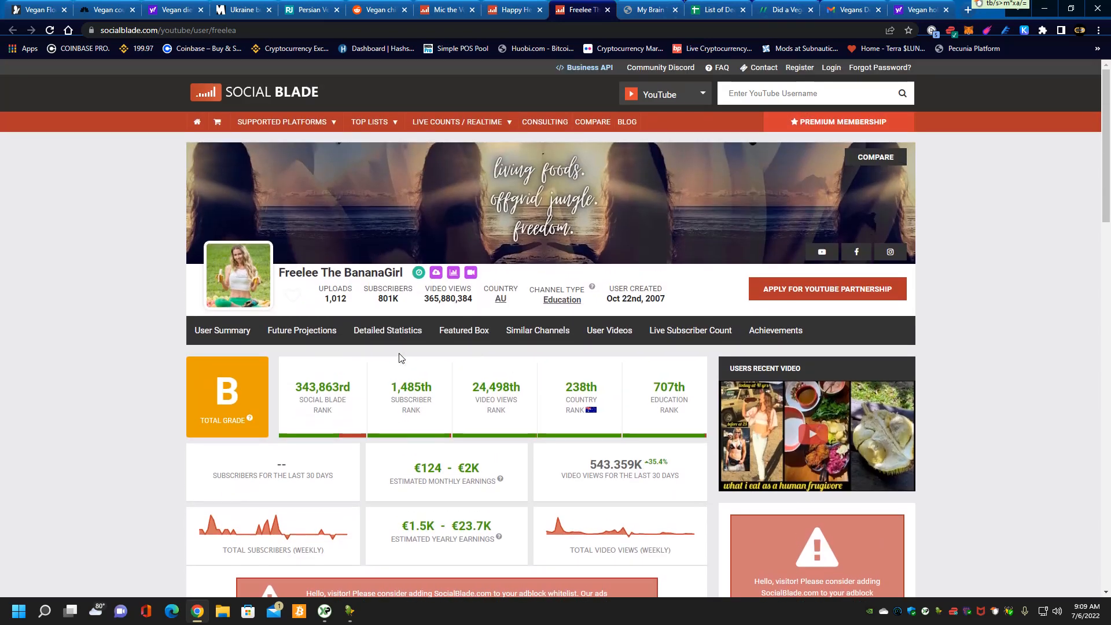
Step: Switch to the Raw Food Support forum reply about raw vegan kids secretly eating ants
left_click(650, 9)
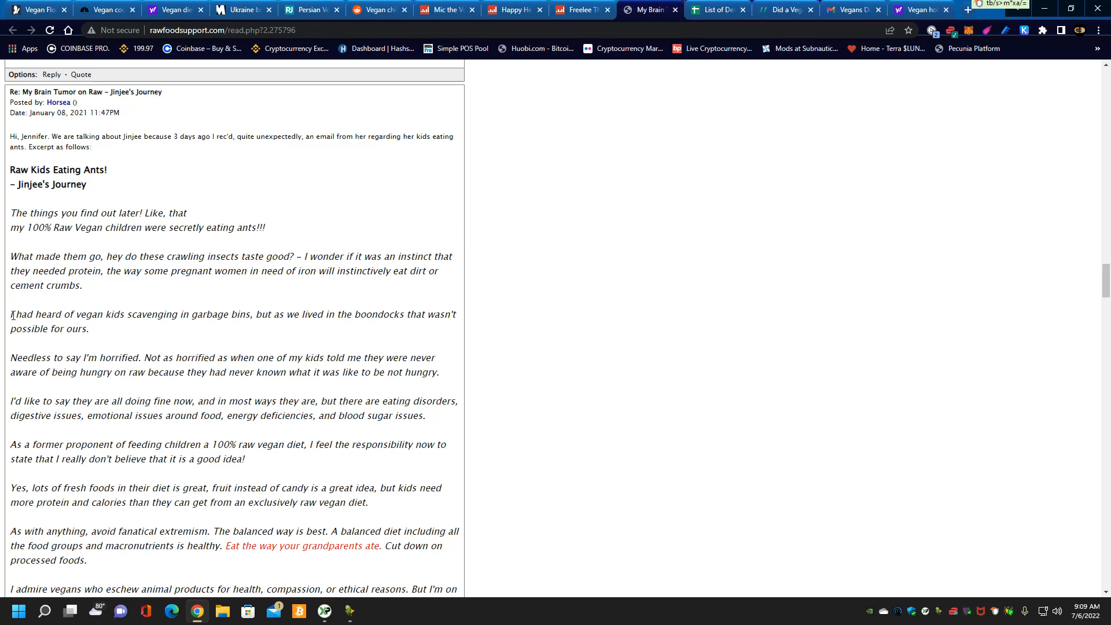
mouse_move(164, 332)
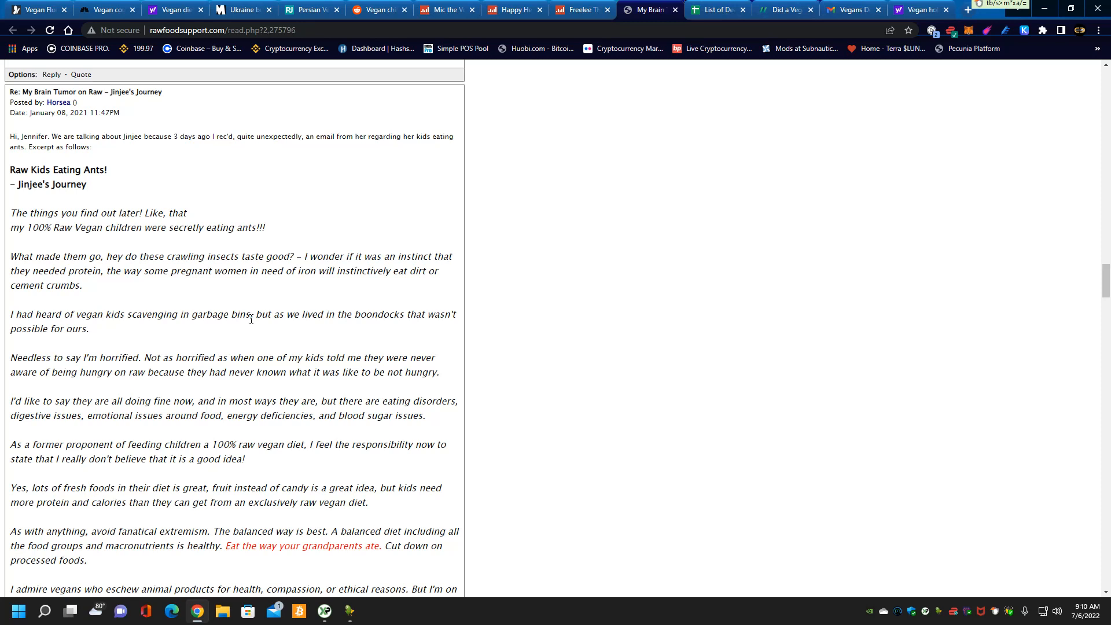
mouse_move(257, 333)
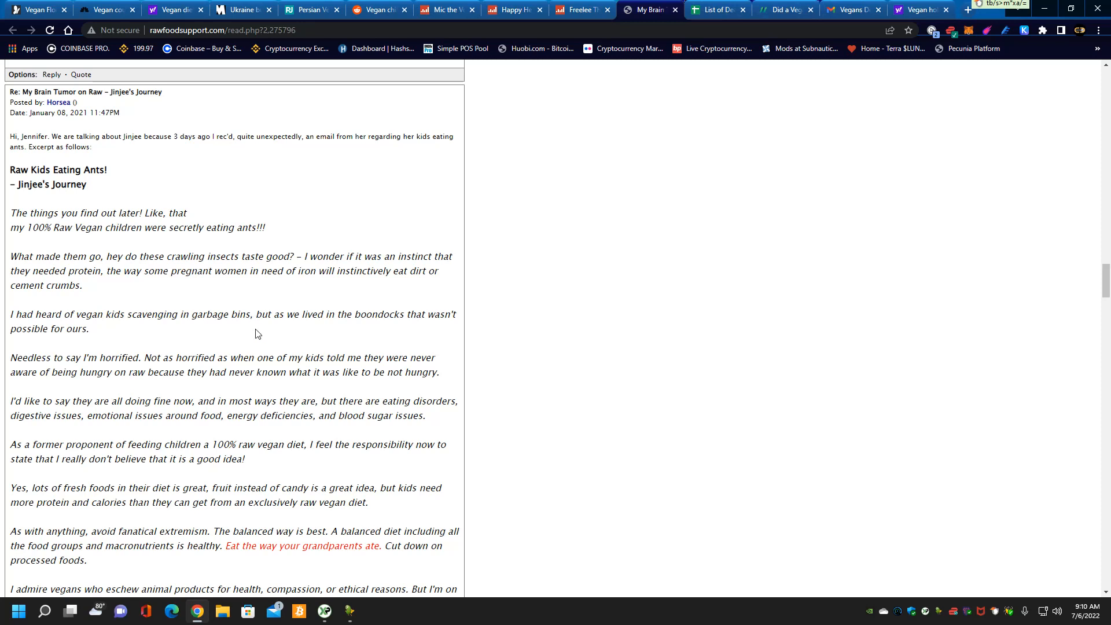
mouse_move(727, 9)
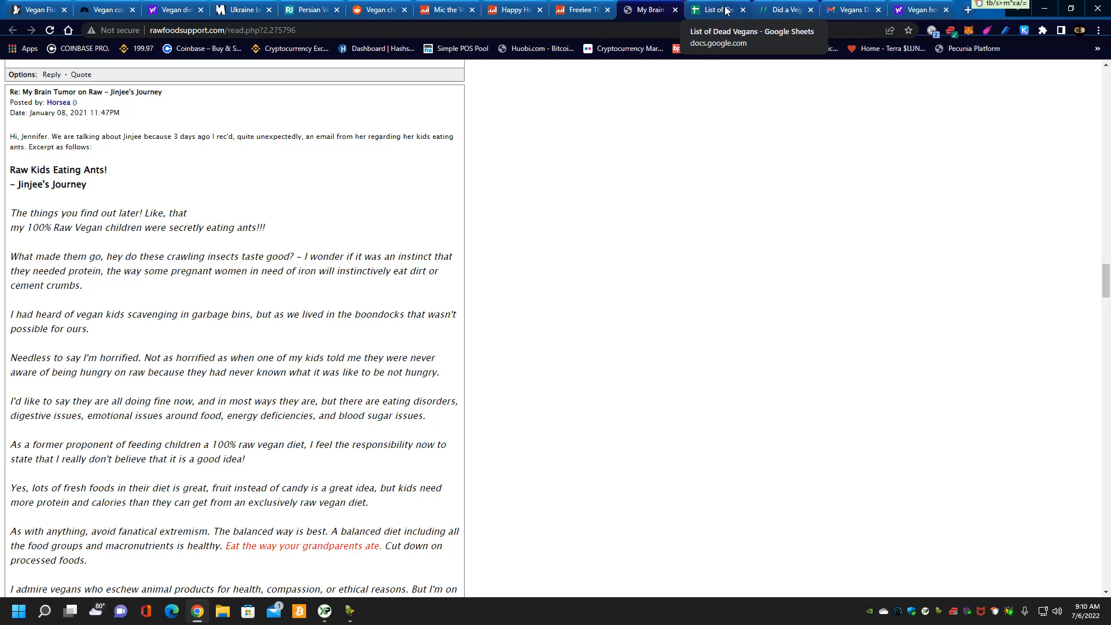
Step: Look through the List of Dead Vegans roster down to the children section and back to the top
left_click(715, 9)
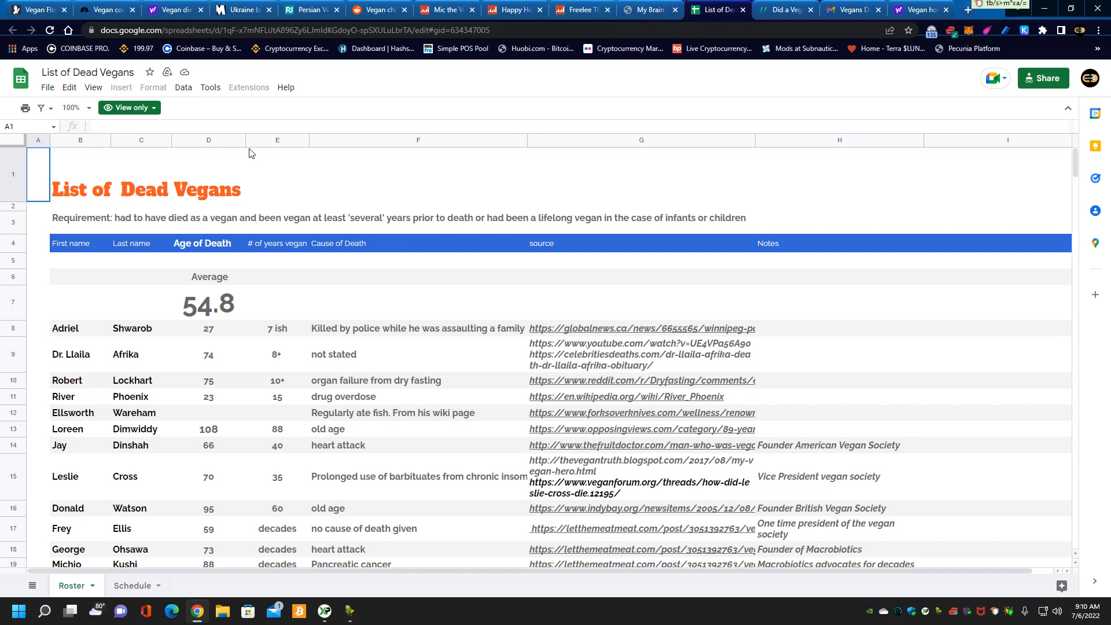
mouse_move(202, 310)
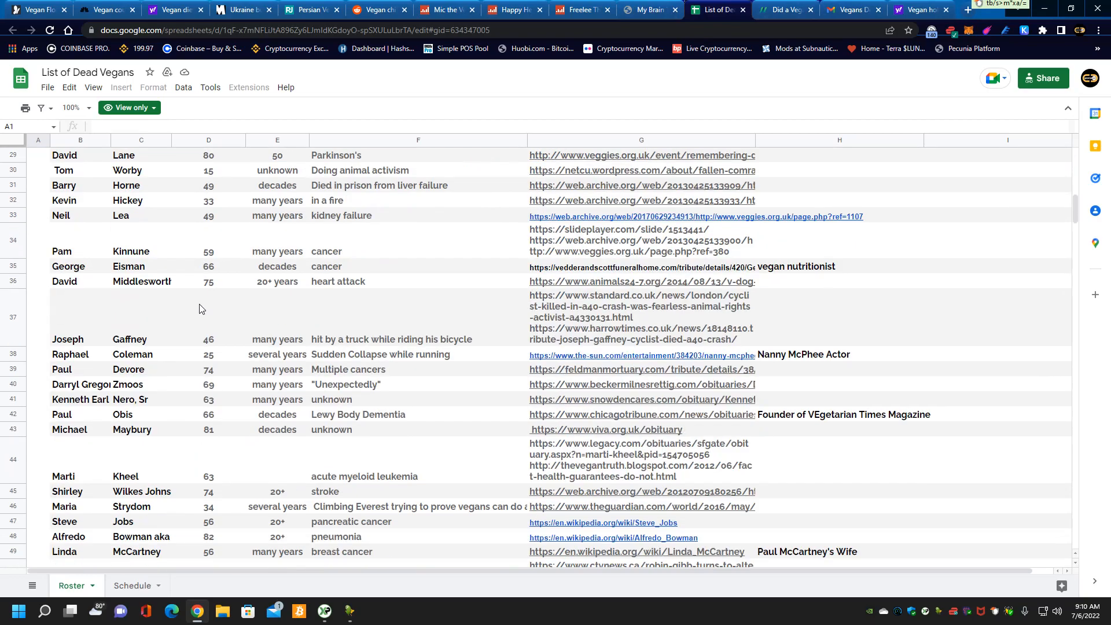
scroll("down", 3)
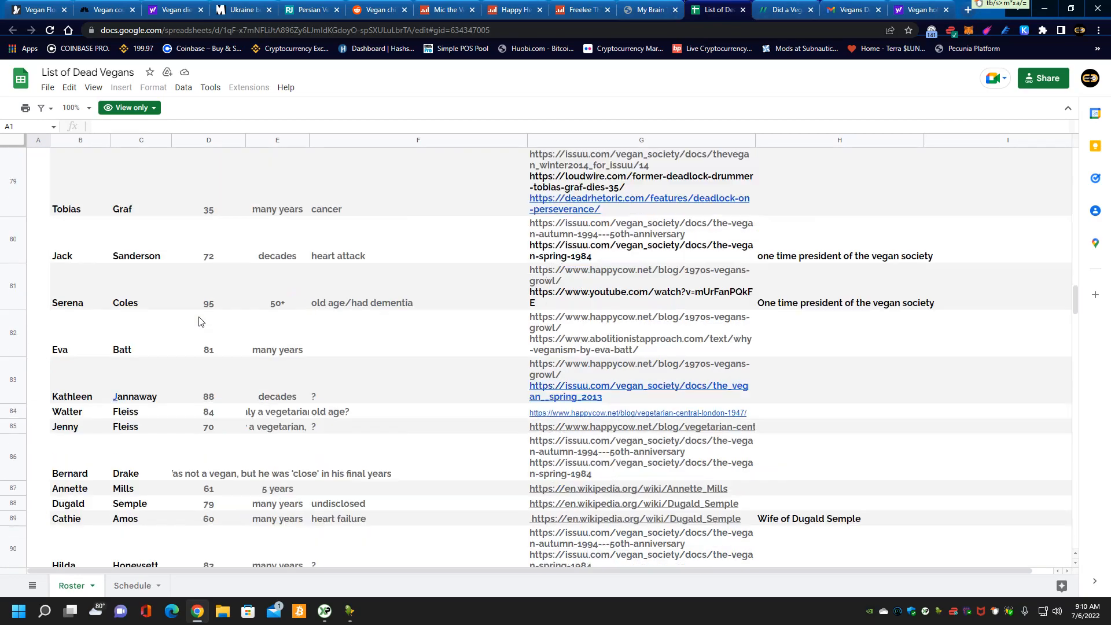
scroll("down", 3)
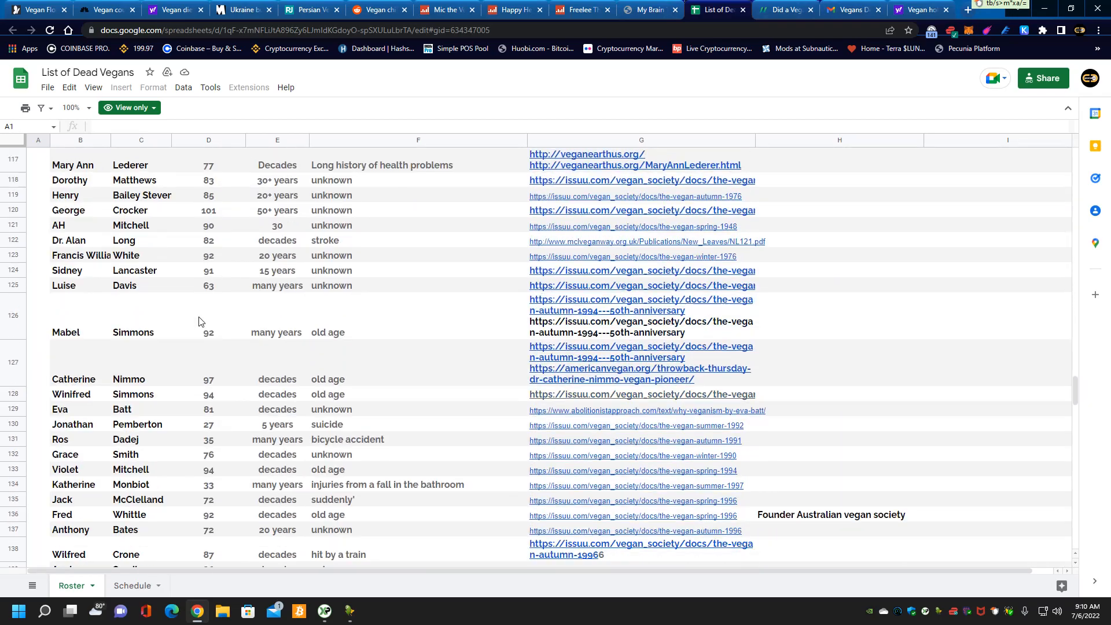
scroll("down", 3)
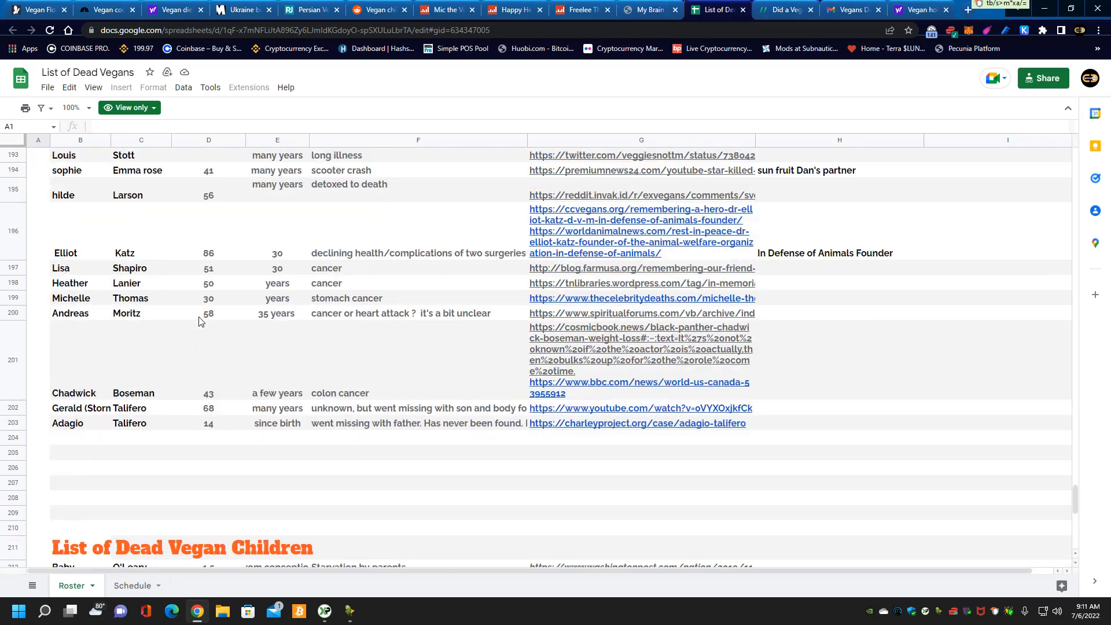
scroll("down", 3)
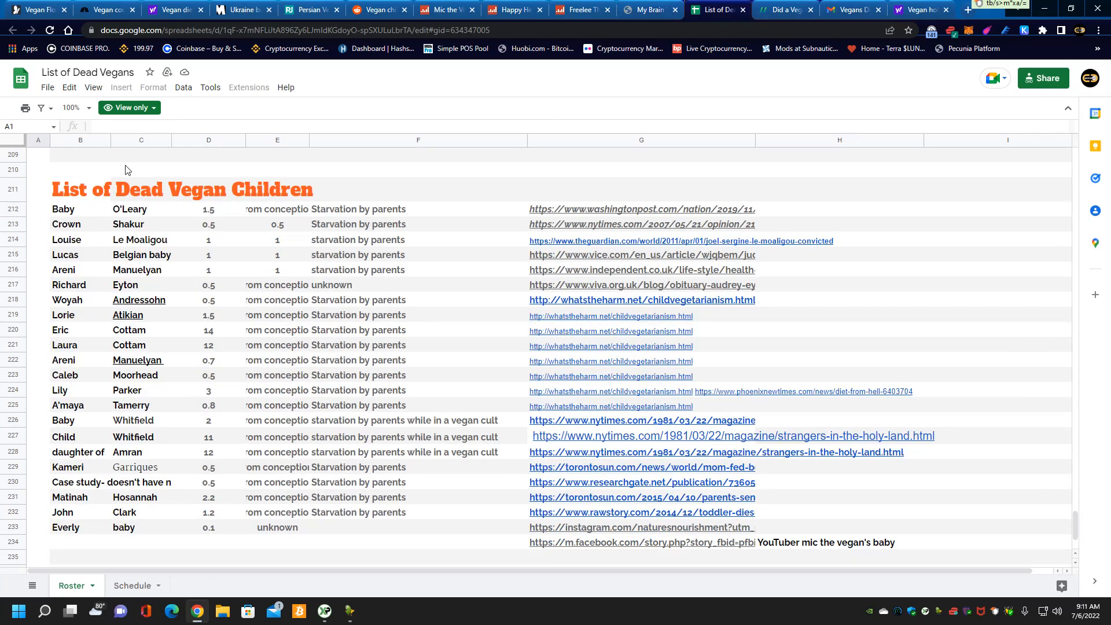
mouse_move(347, 320)
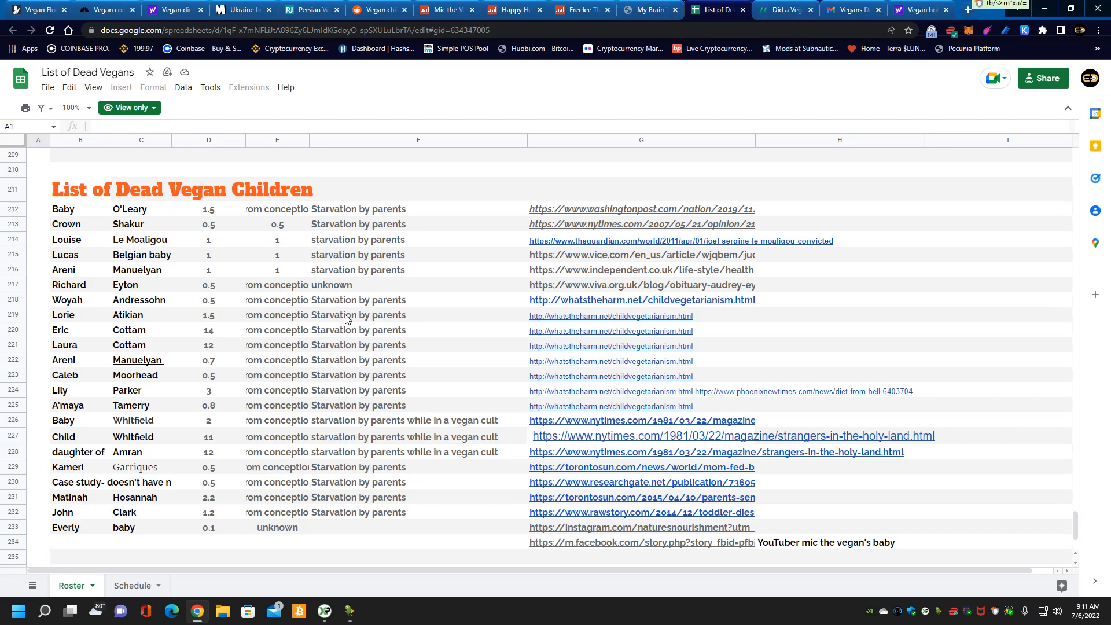
mouse_move(361, 556)
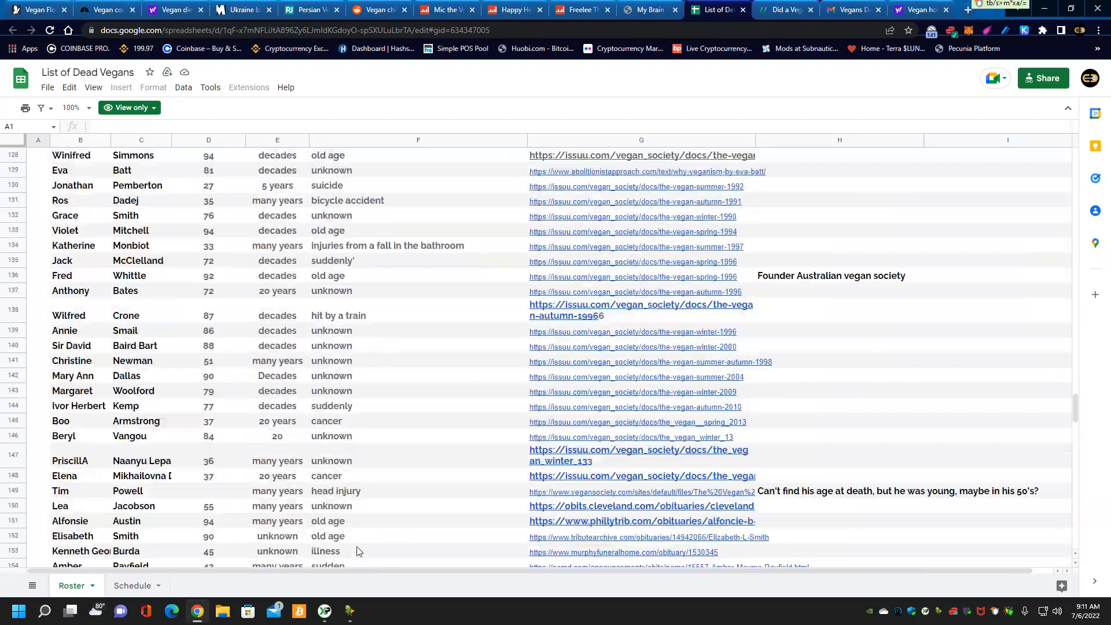
scroll("up", 3)
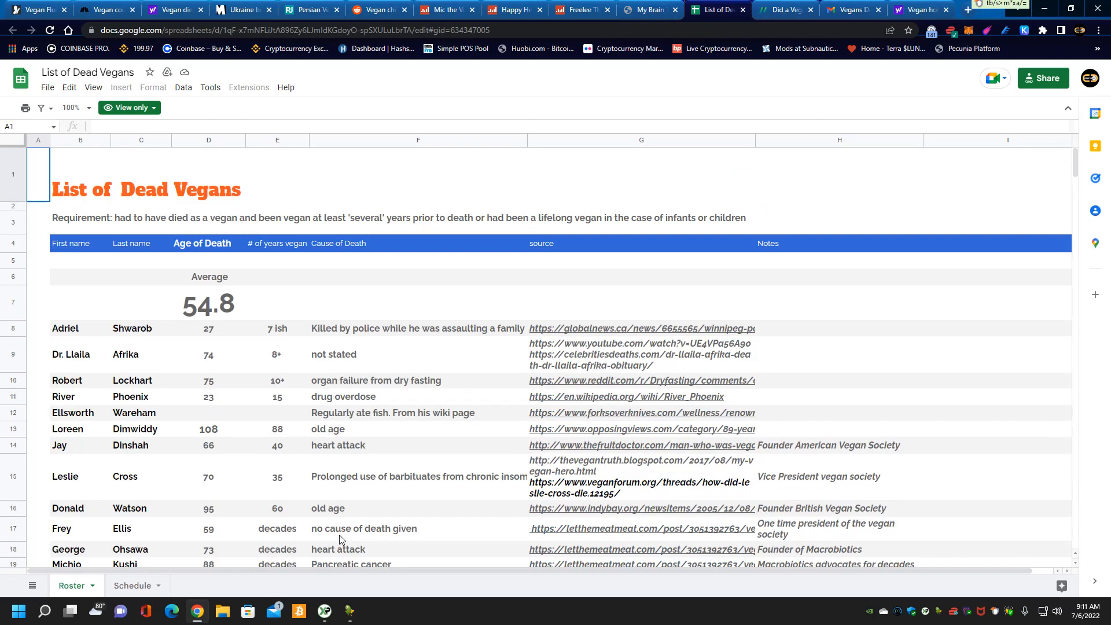
Step: Glance at NutritionFacts' 'Did a Vegan Diet Kill This Baby?' page, then return to the MSN Florida mom article
left_click(786, 9)
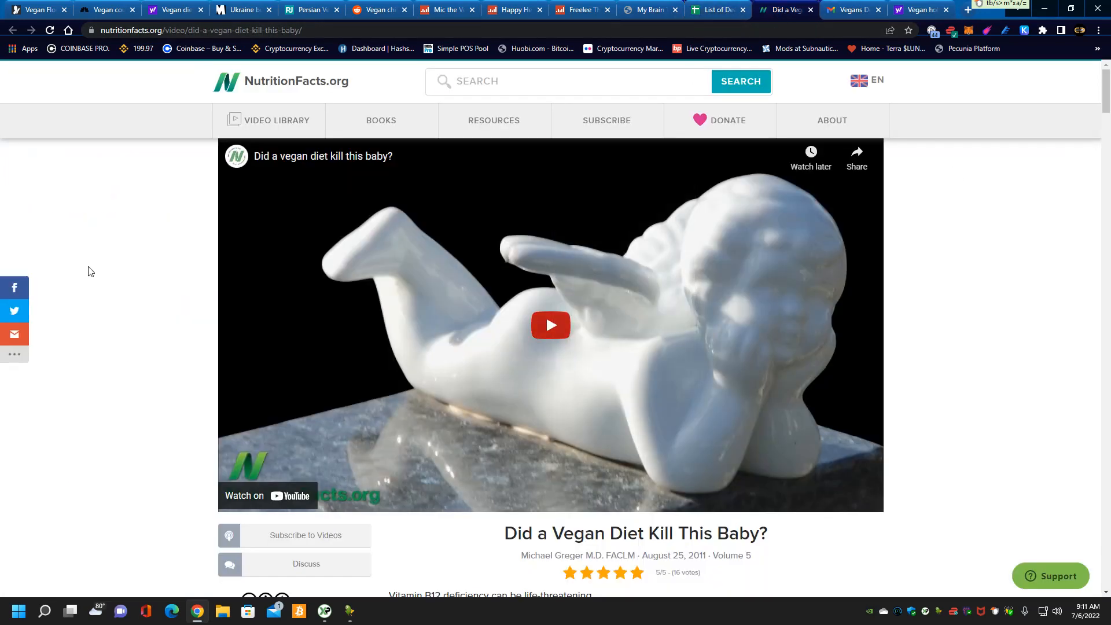
scroll("down", 3)
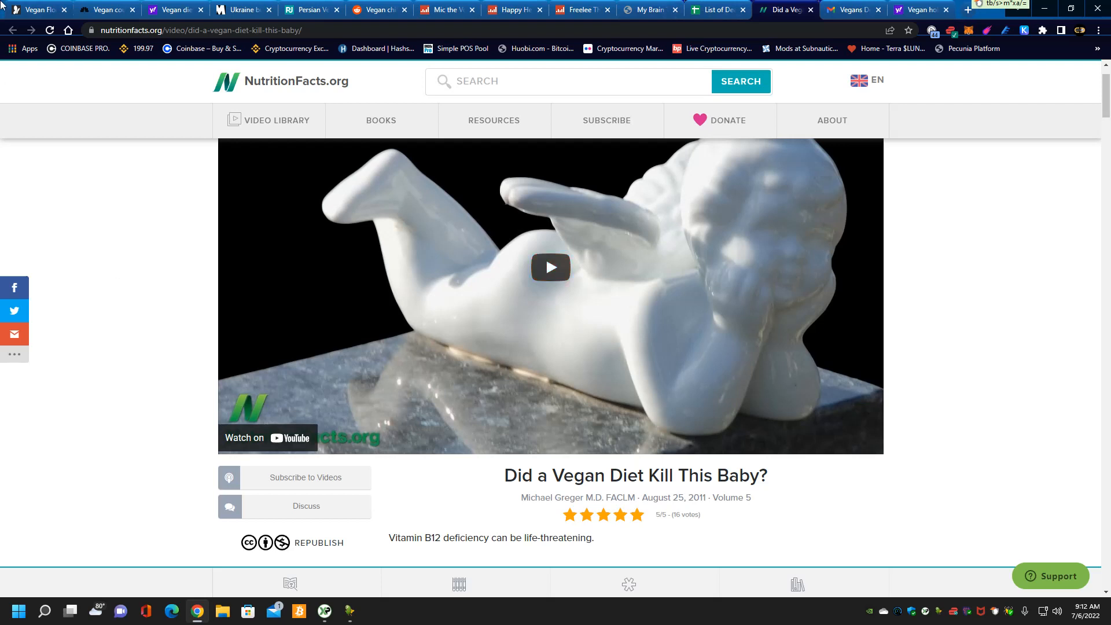
left_click(41, 9)
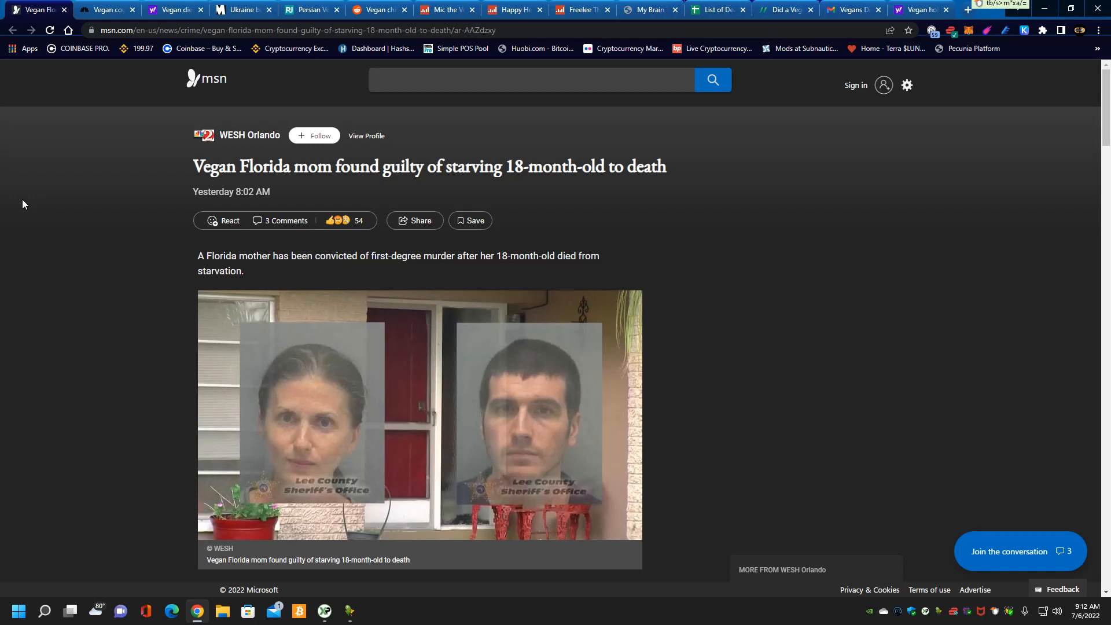
left_click(531, 80)
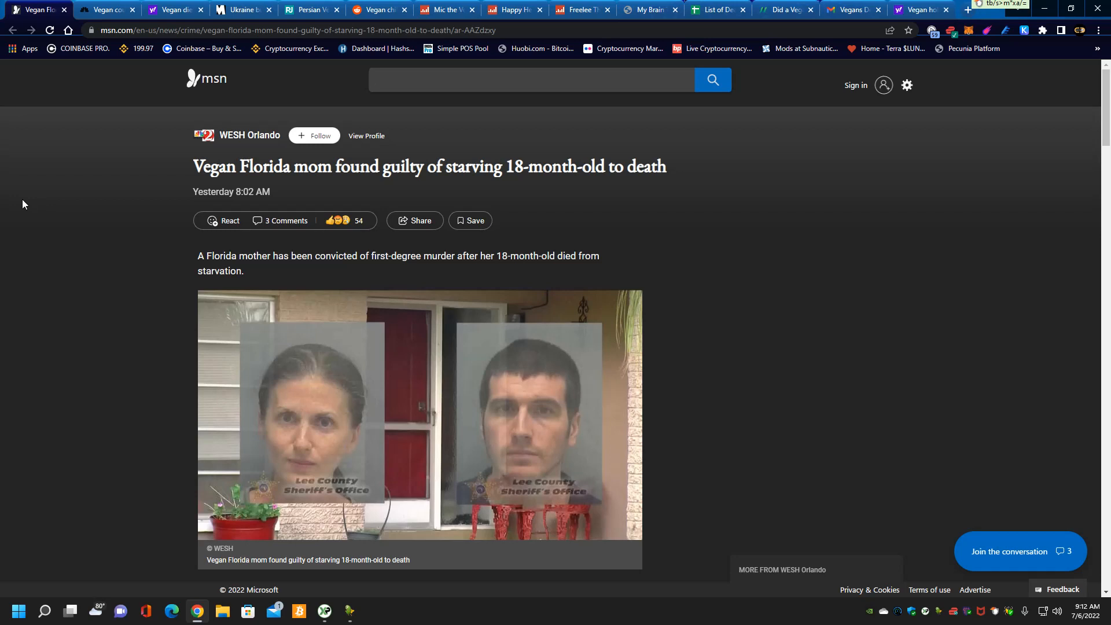
left_click(532, 79)
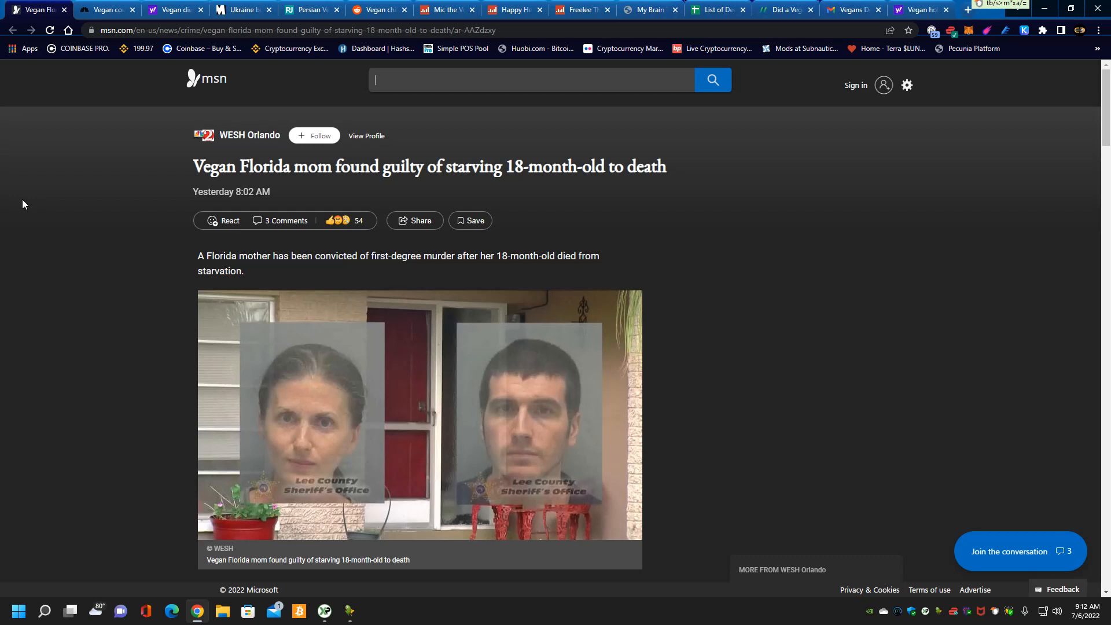
mouse_move(917, 199)
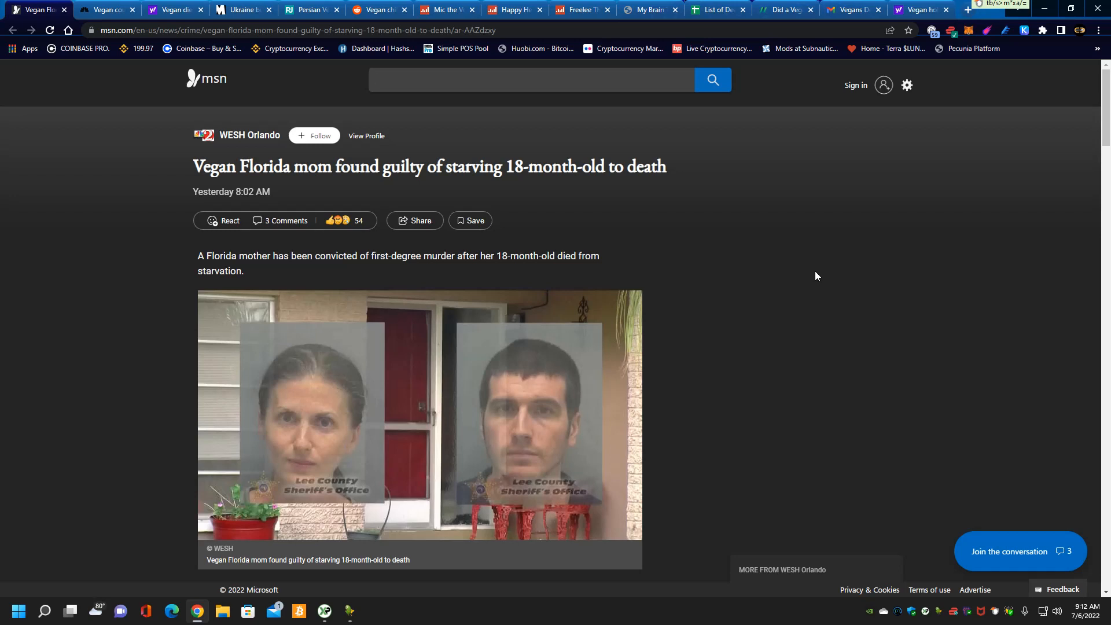
mouse_move(817, 272)
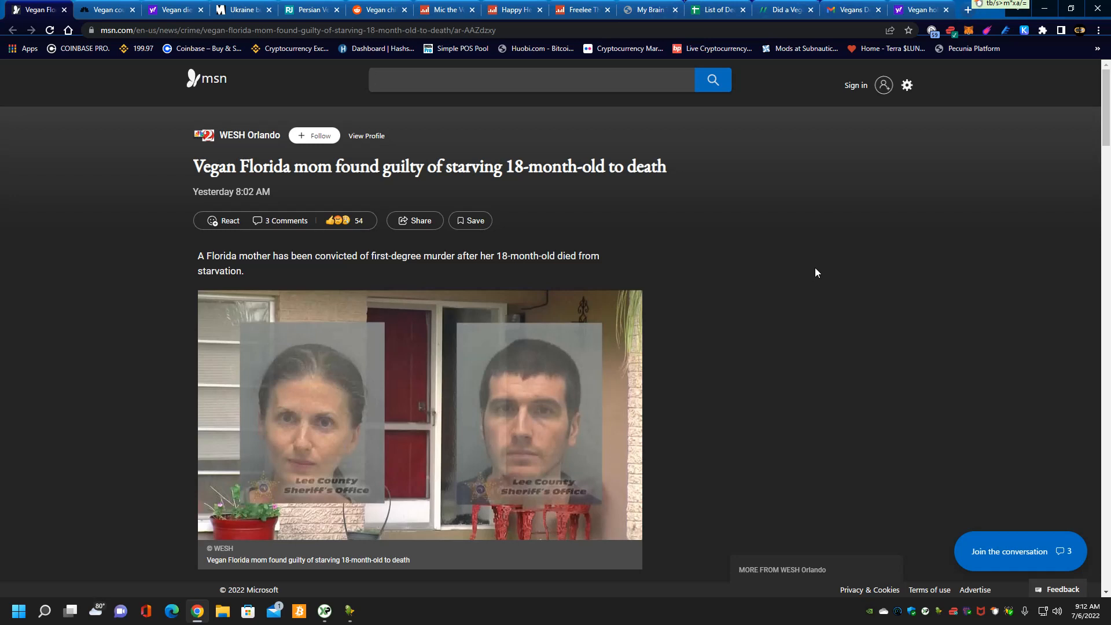
left_click(531, 79)
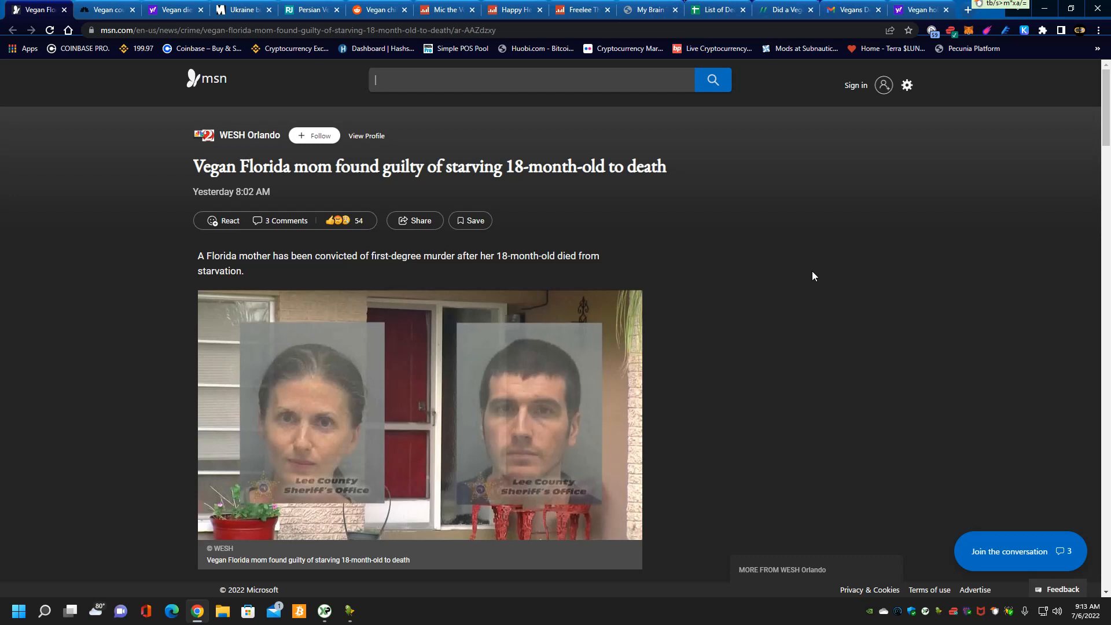
mouse_move(838, 309)
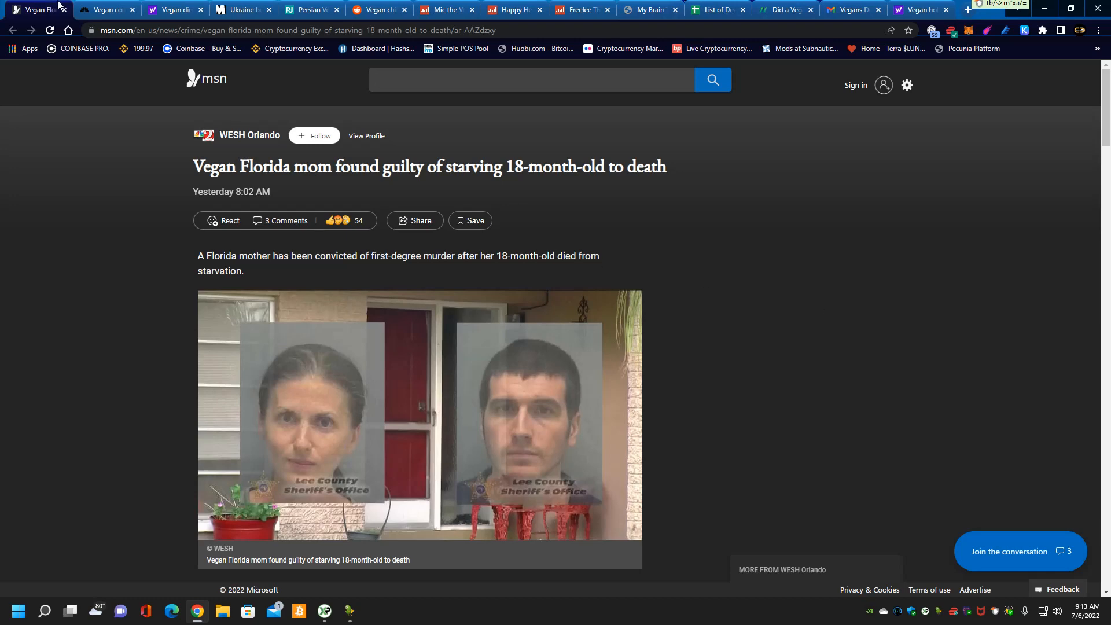
Step: Revisit the NBC vegan couple article, then the Yahoo 'Vegan diet destroyed my health' results
left_click(110, 10)
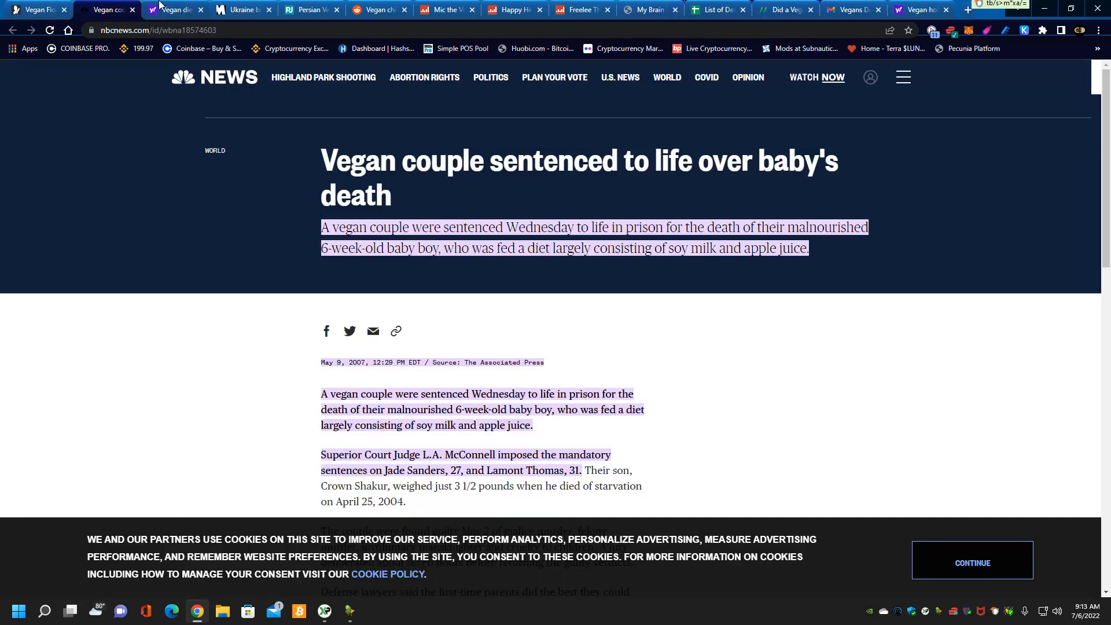
left_click(179, 9)
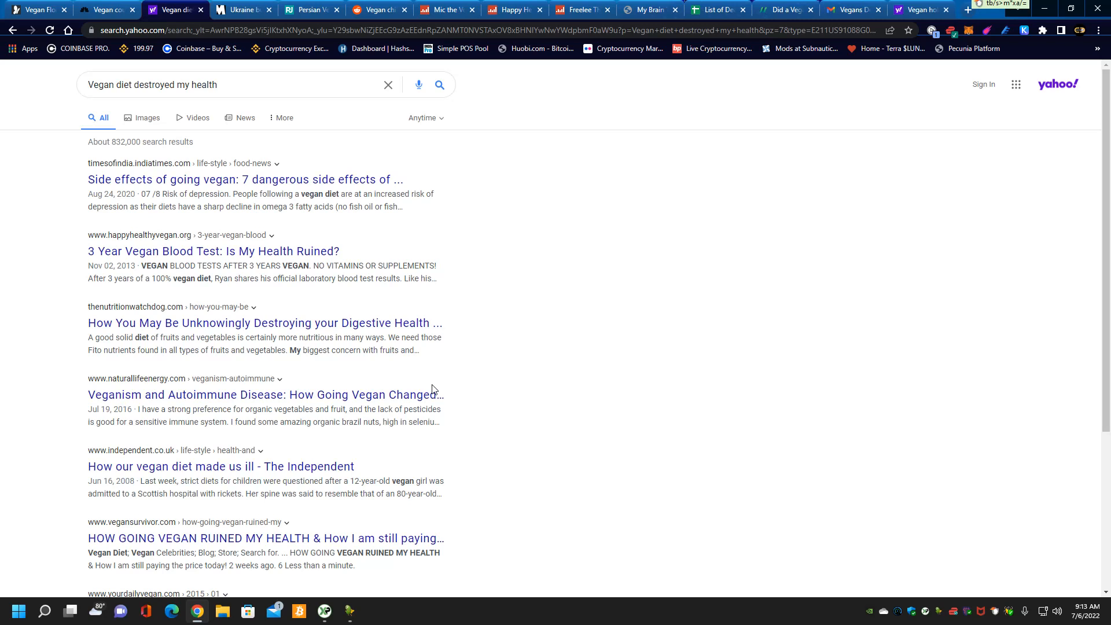
mouse_move(831, 359)
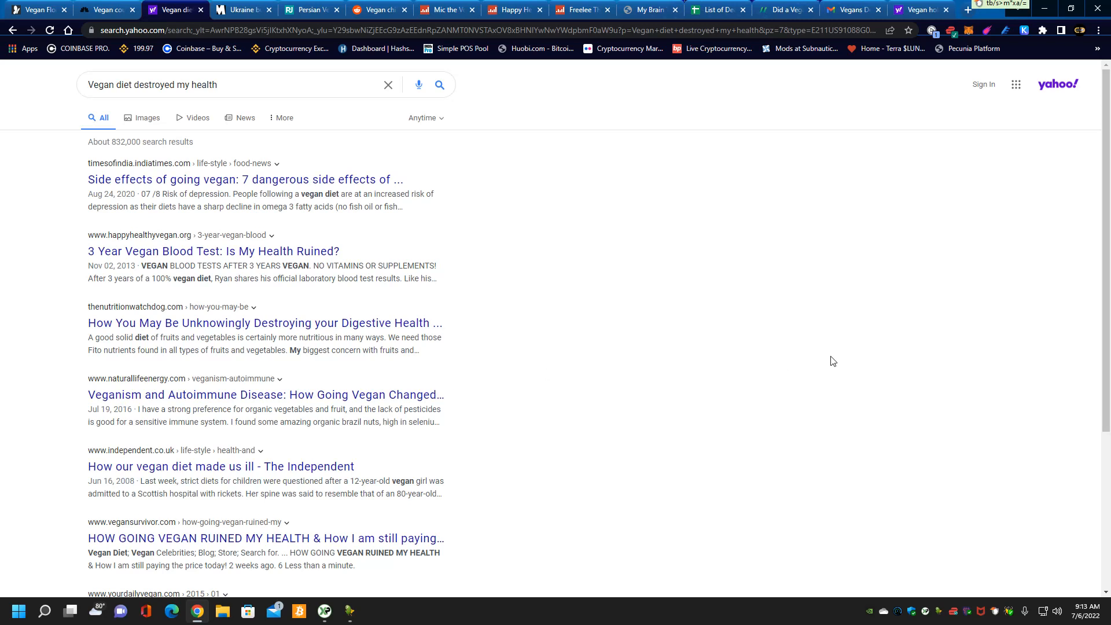
mouse_move(818, 340)
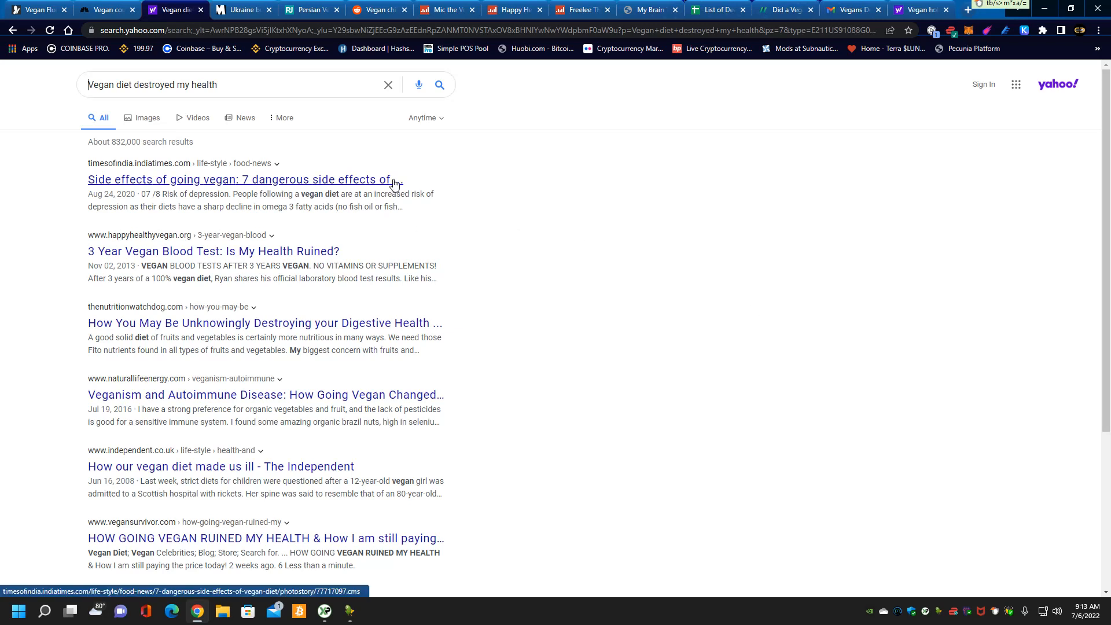
mouse_move(532, 304)
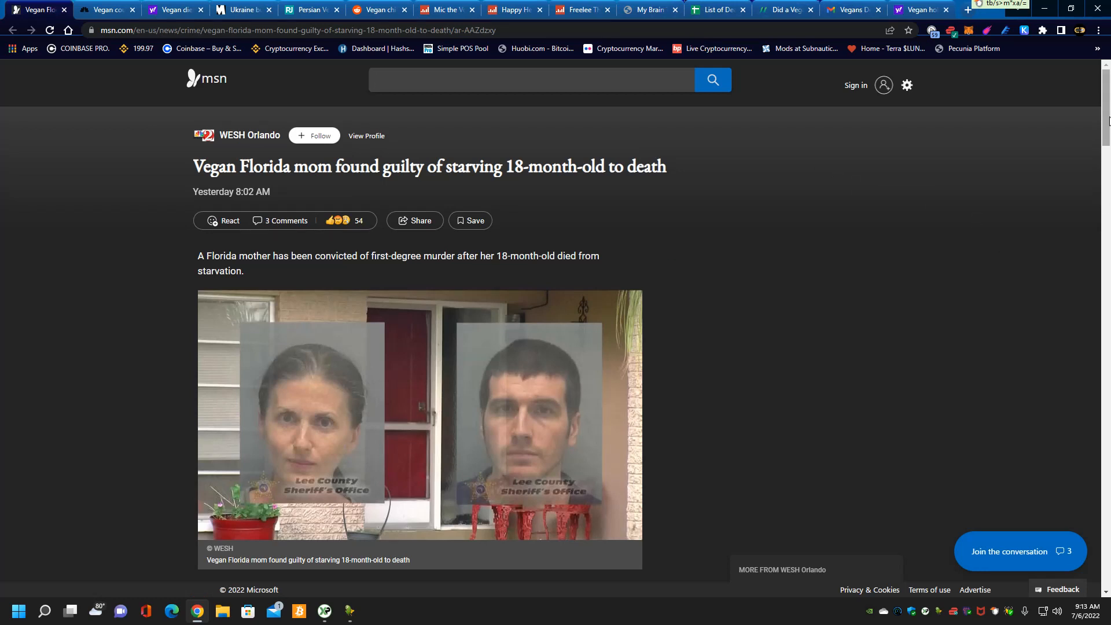
mouse_move(925, 313)
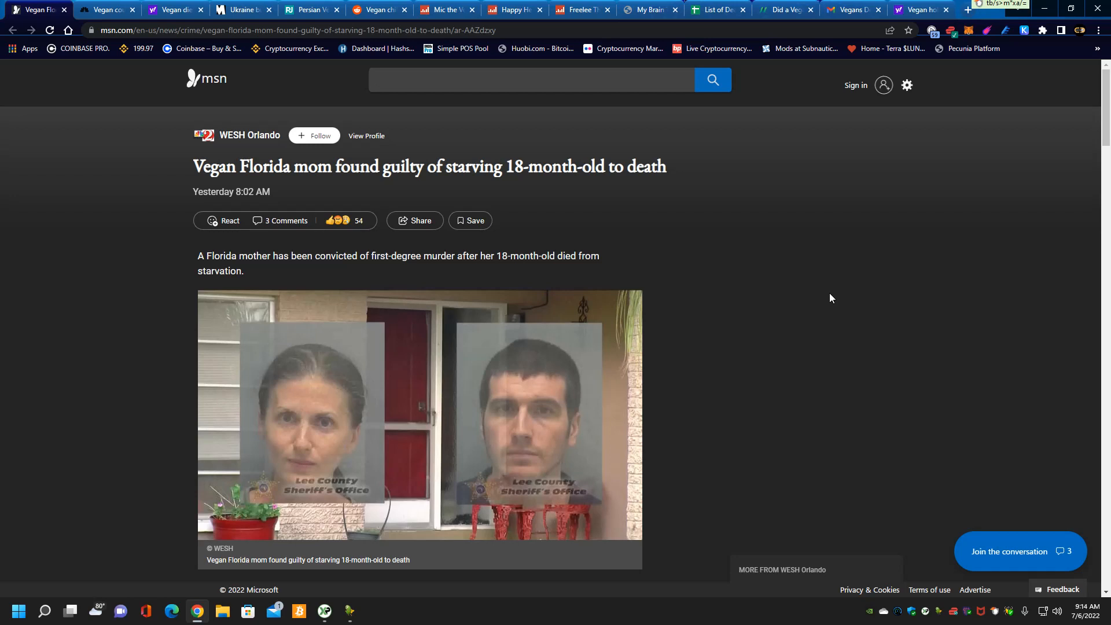
left_click(531, 80)
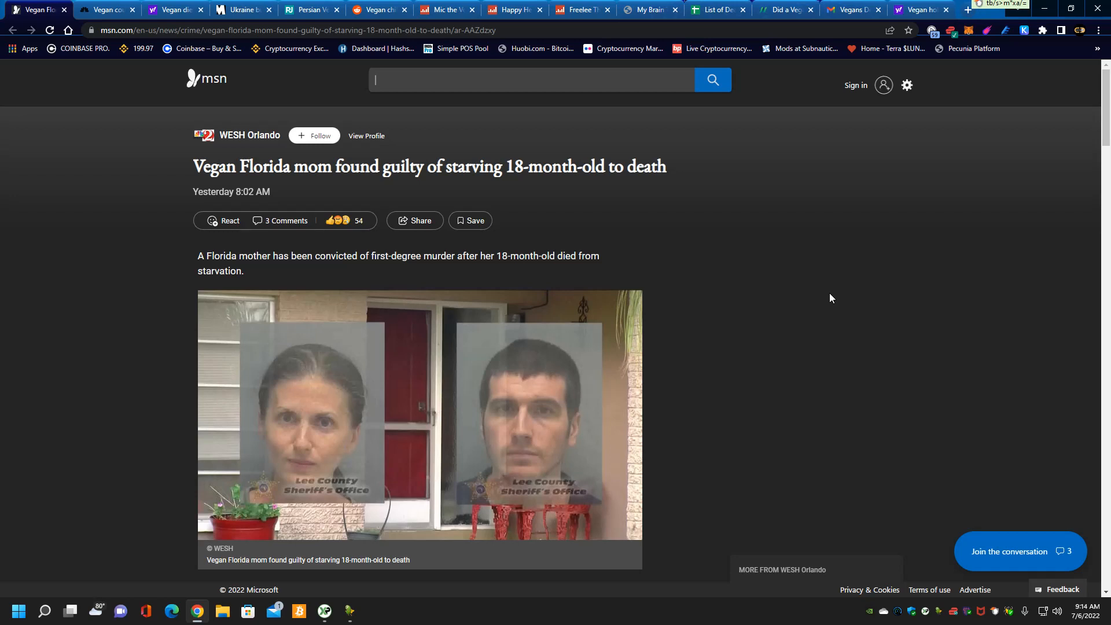